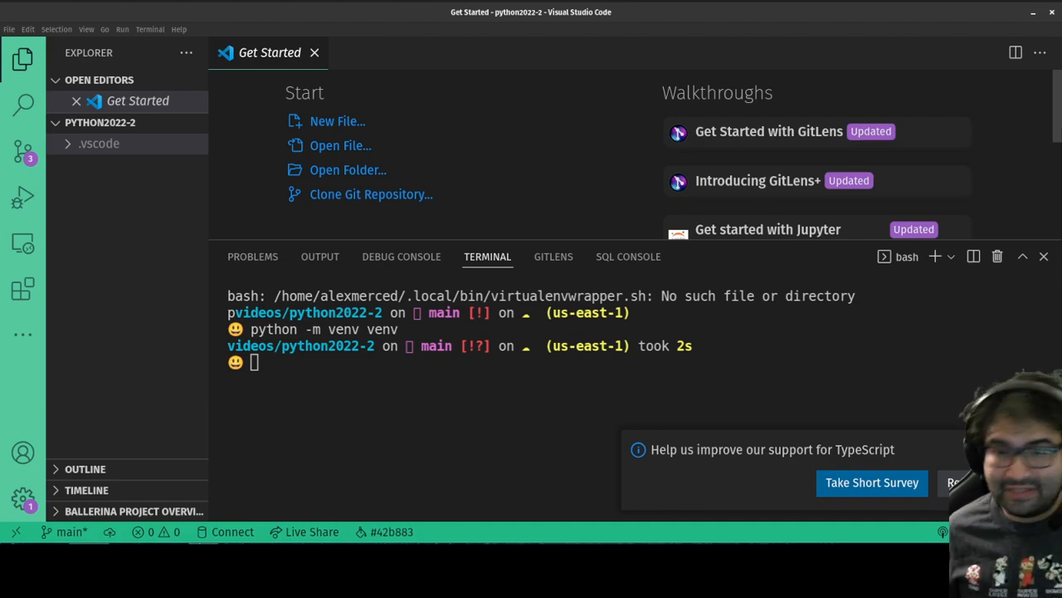
mouse_move(751, 457)
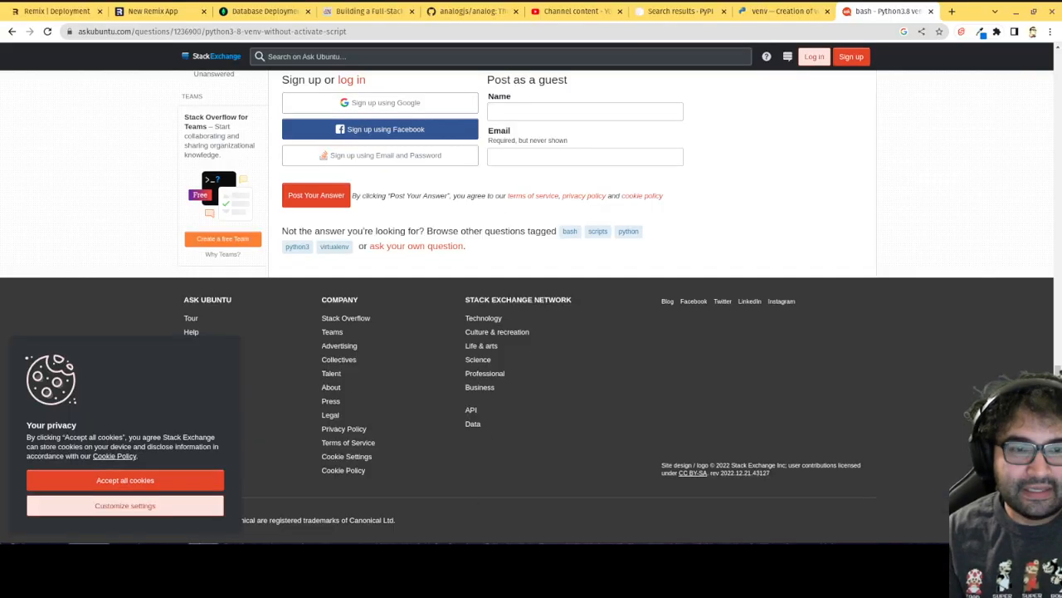
From the PyPI 'web framework' search results, open the py-web-framework 0.0.2 project page
left_click(680, 10)
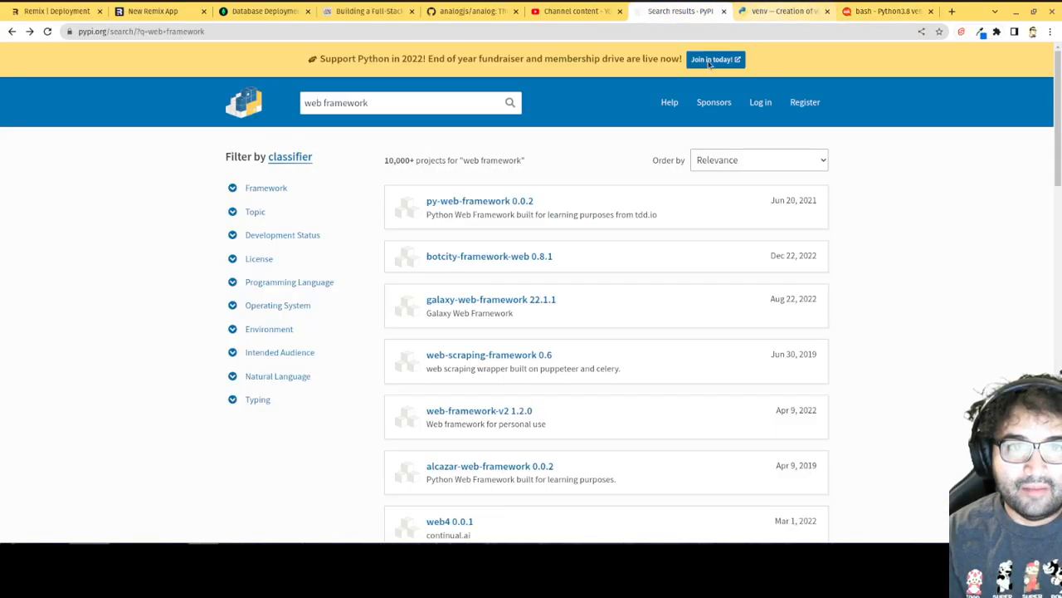
left_click(141, 32)
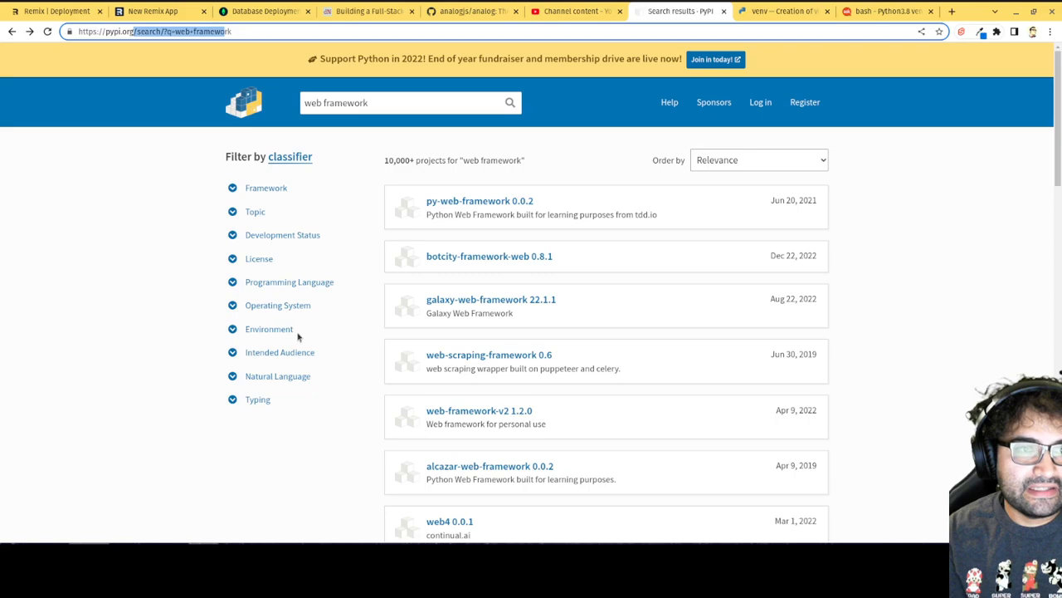
left_click(265, 188)
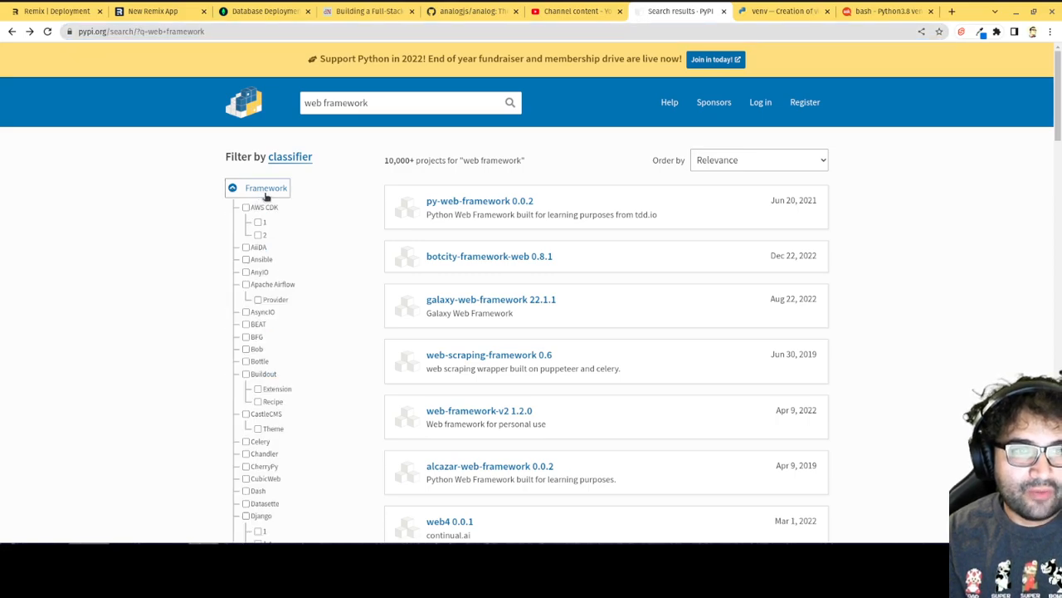
left_click(266, 188)
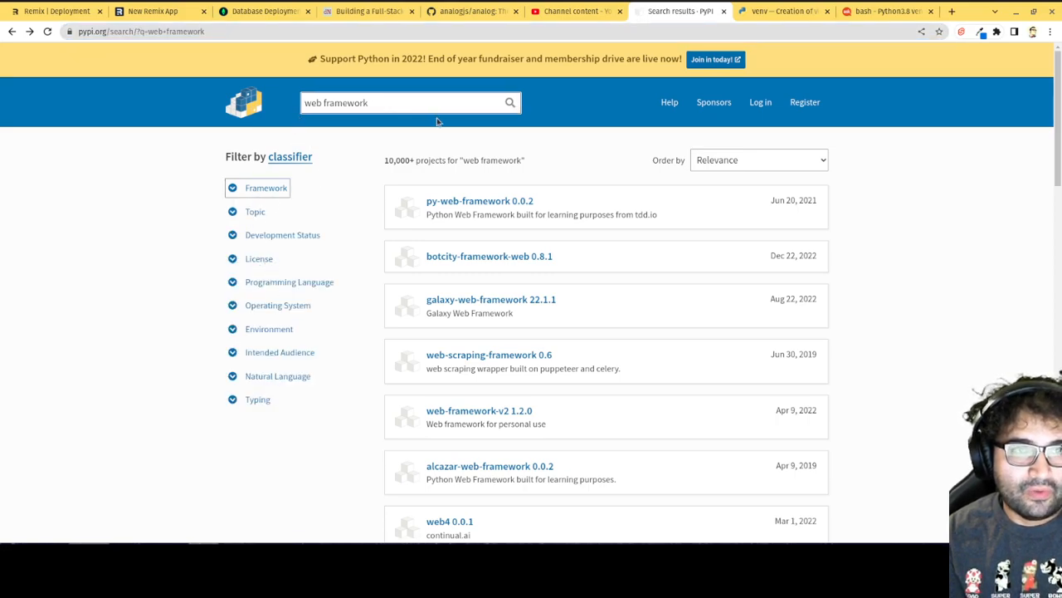
mouse_move(471, 219)
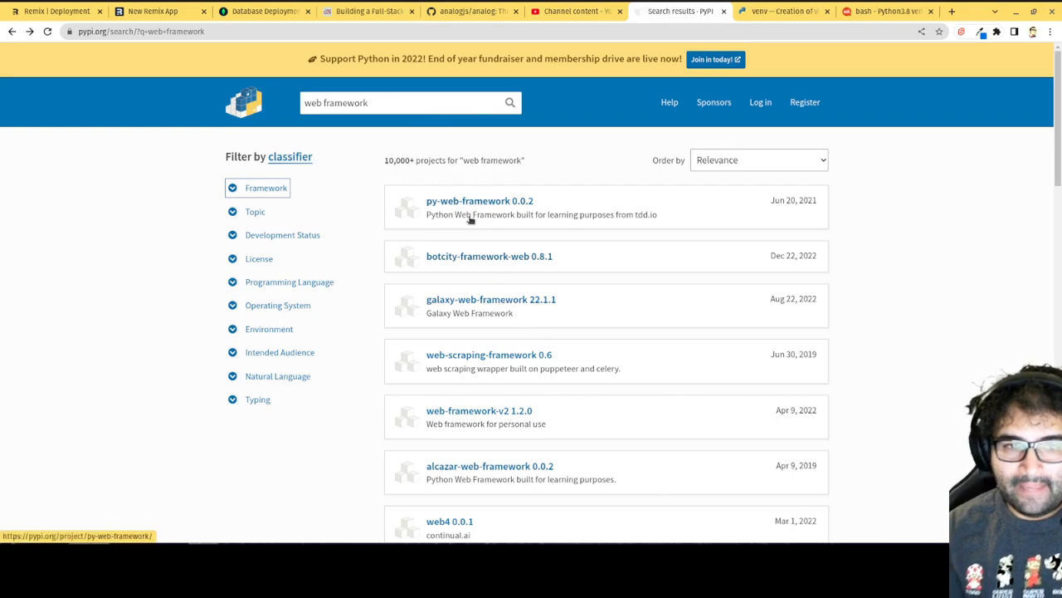
left_click(479, 200)
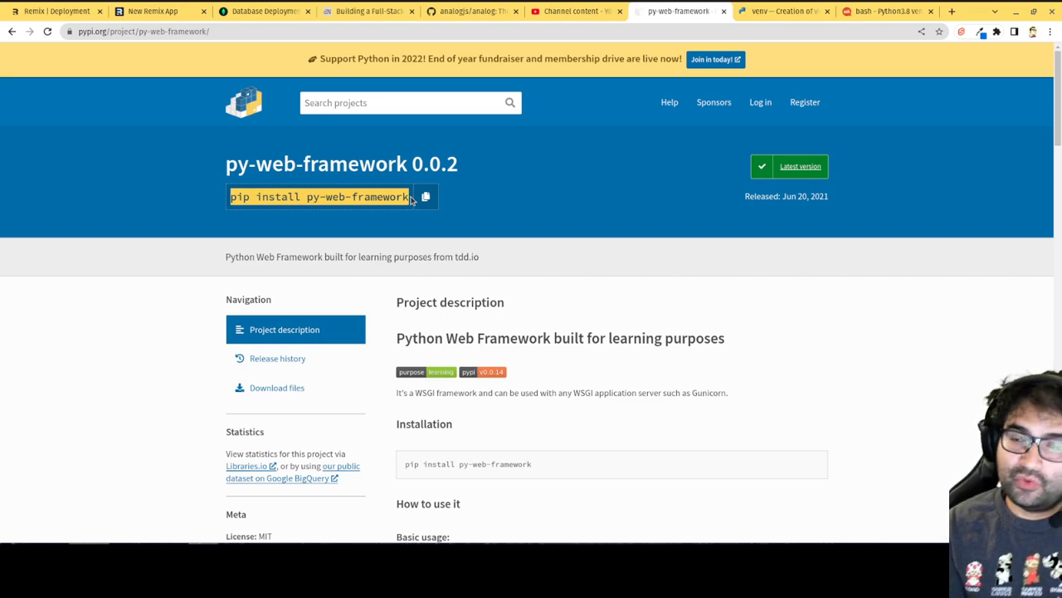
mouse_move(534, 218)
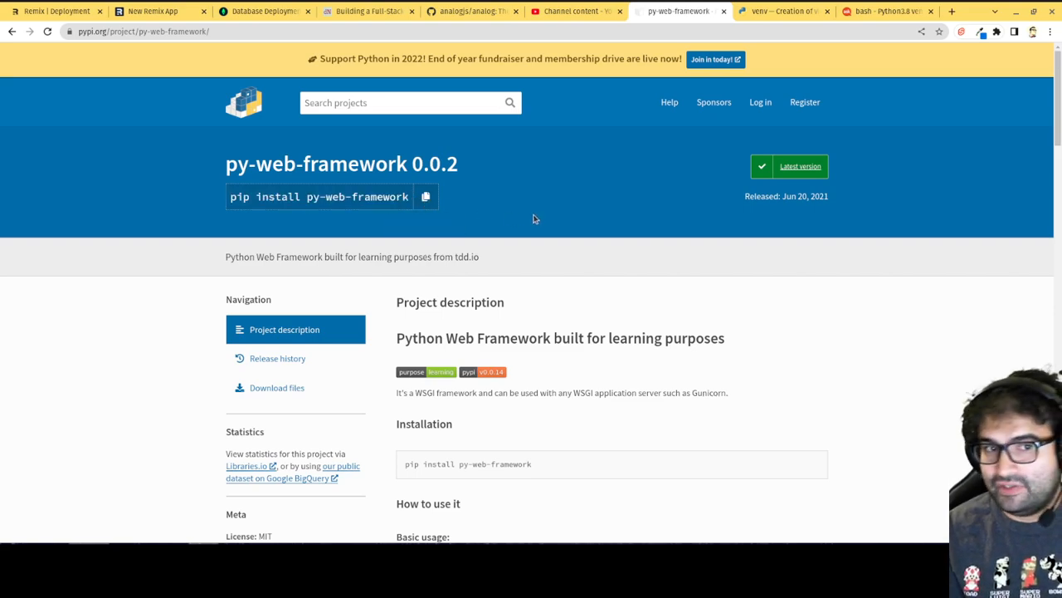
mouse_move(565, 255)
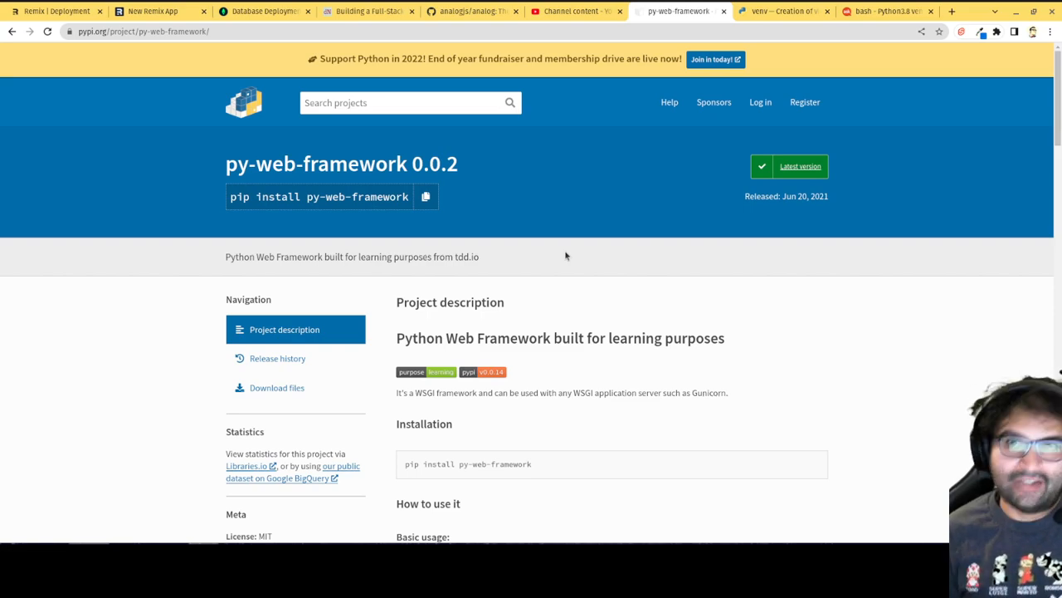
mouse_move(637, 314)
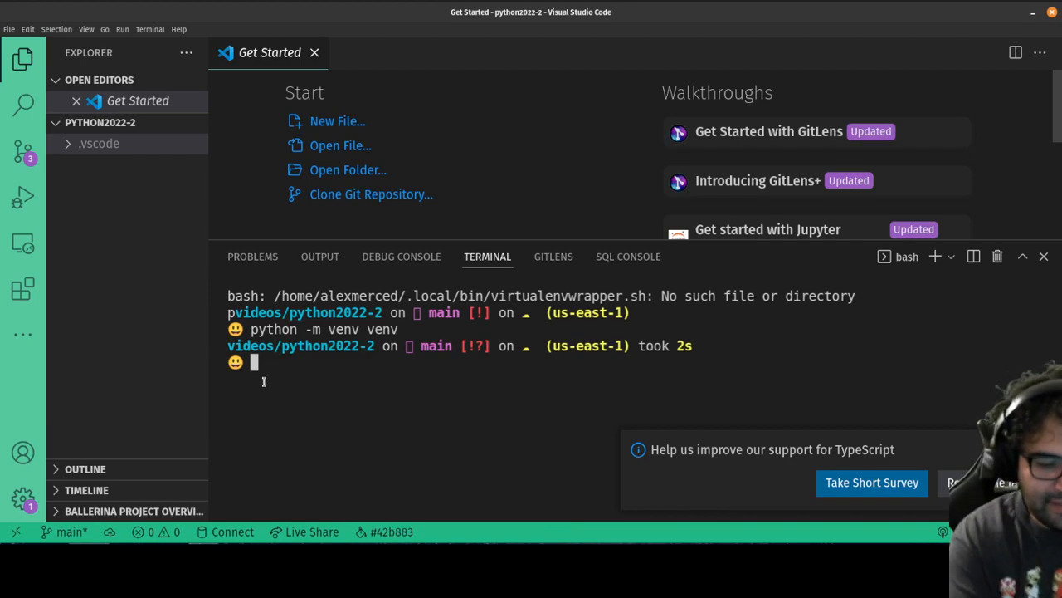
Run 'python -m venv venv' in the terminal to create the venv folder
type("python -m")
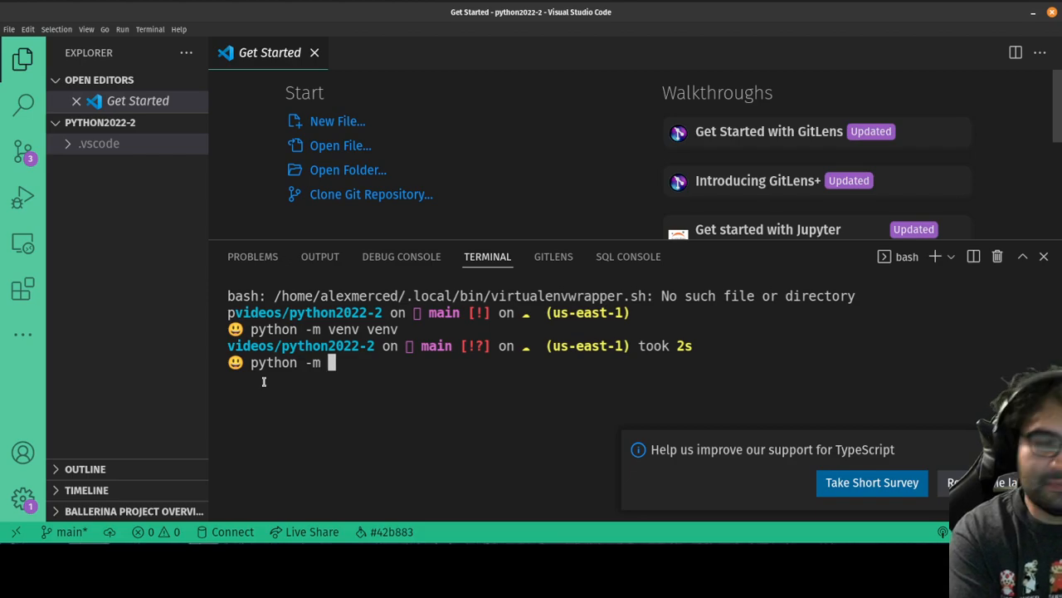
type("venv")
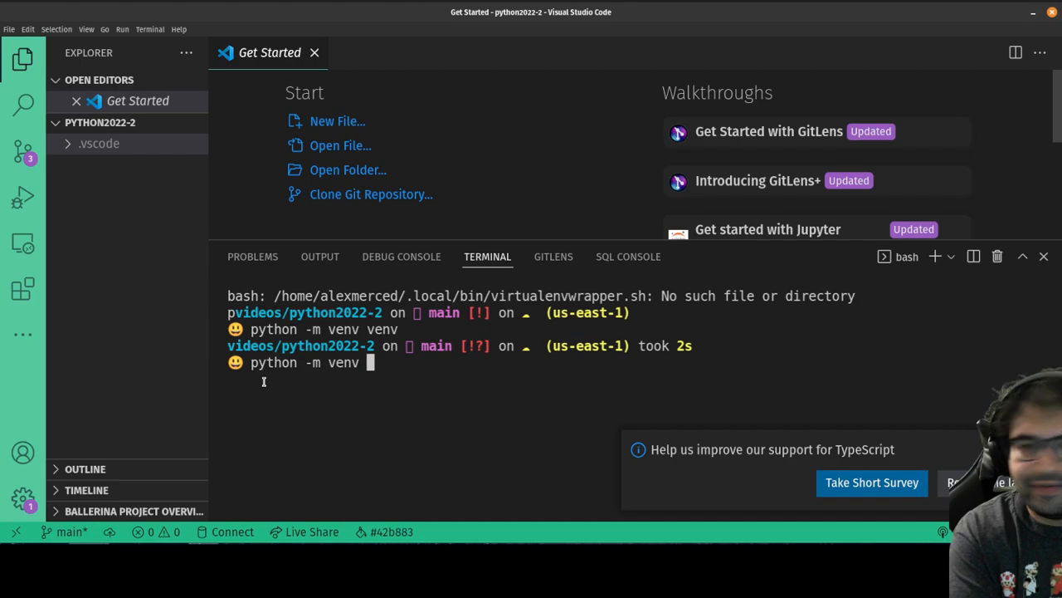
type("venv")
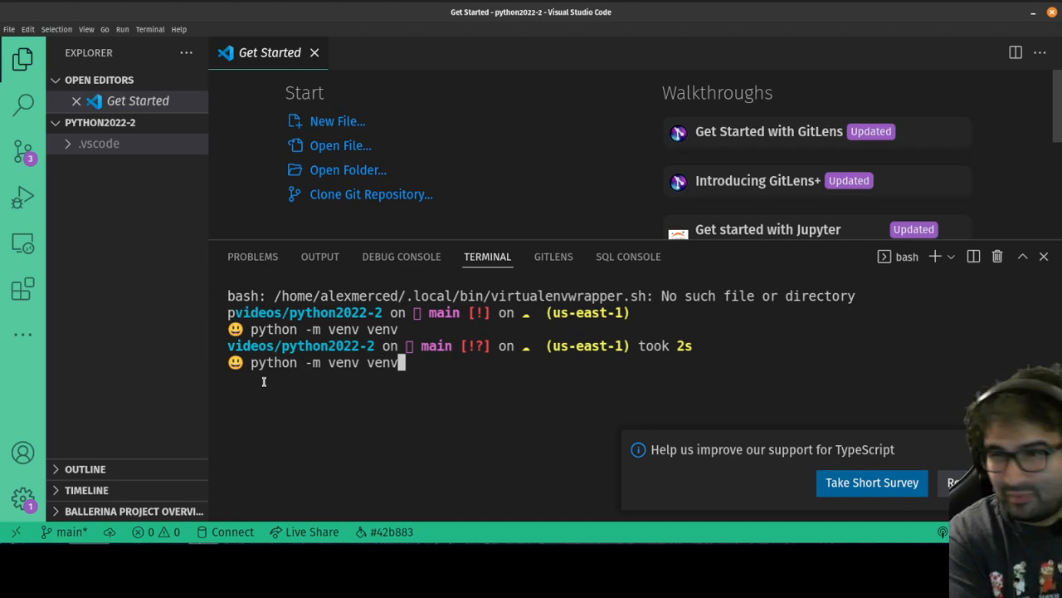
key("Return")
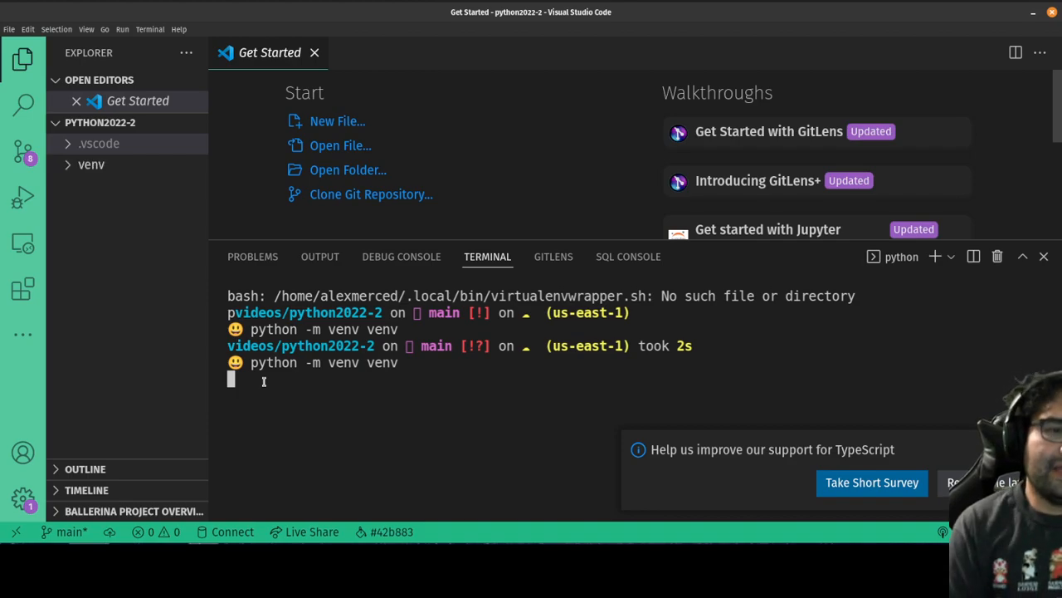
key("Return")
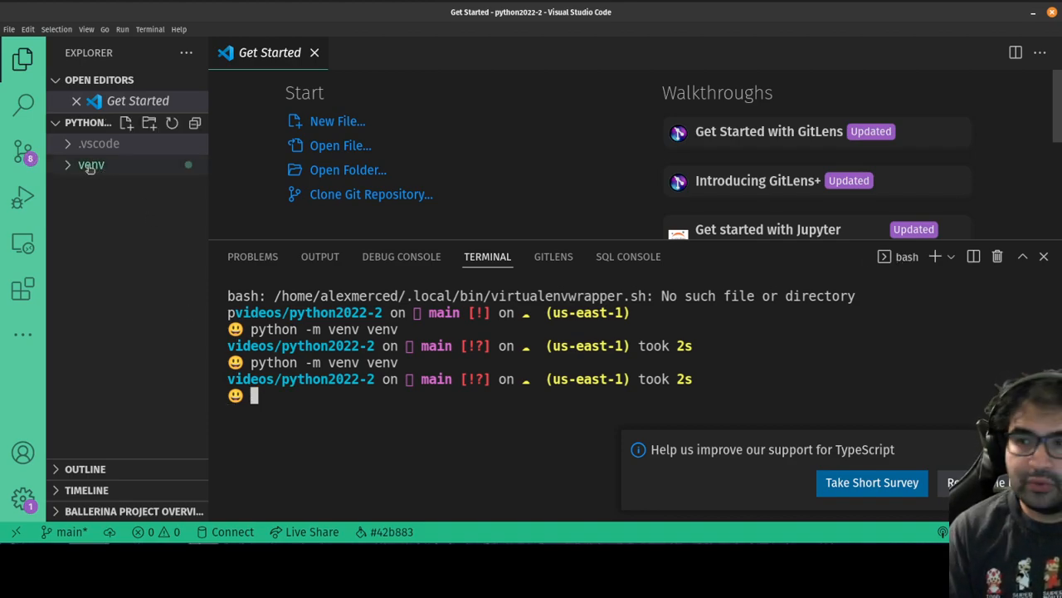
Expand venv and its bin folder in the Explorer to show the activate scripts
left_click(92, 164)
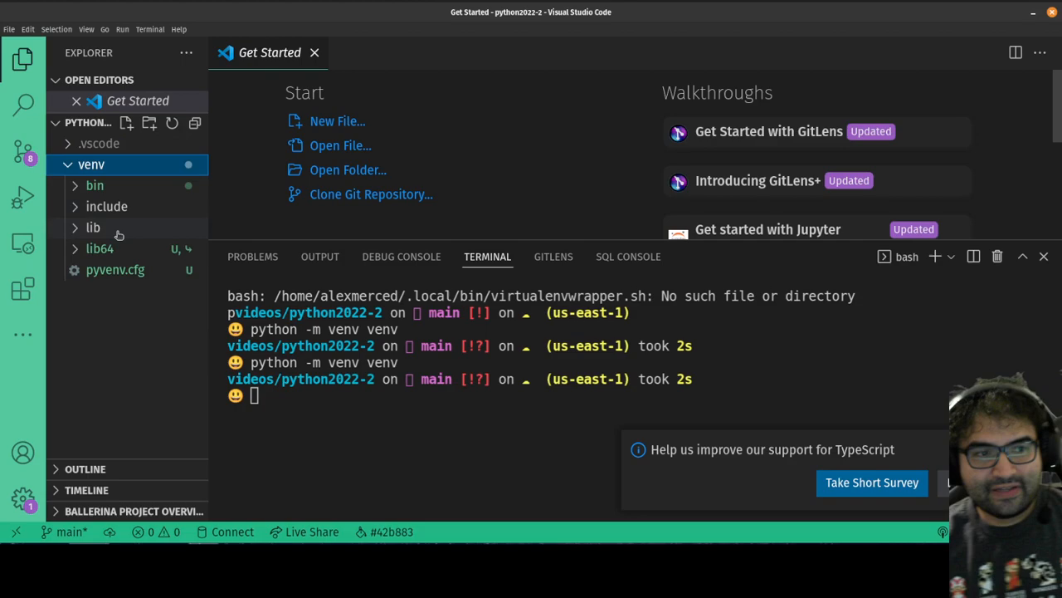
left_click(93, 227)
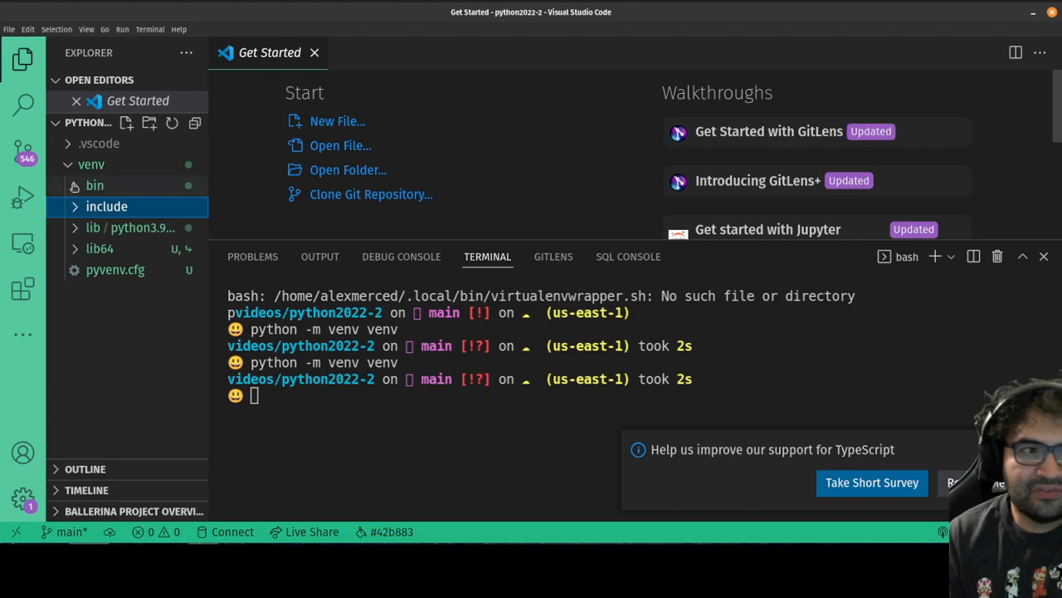
left_click(94, 185)
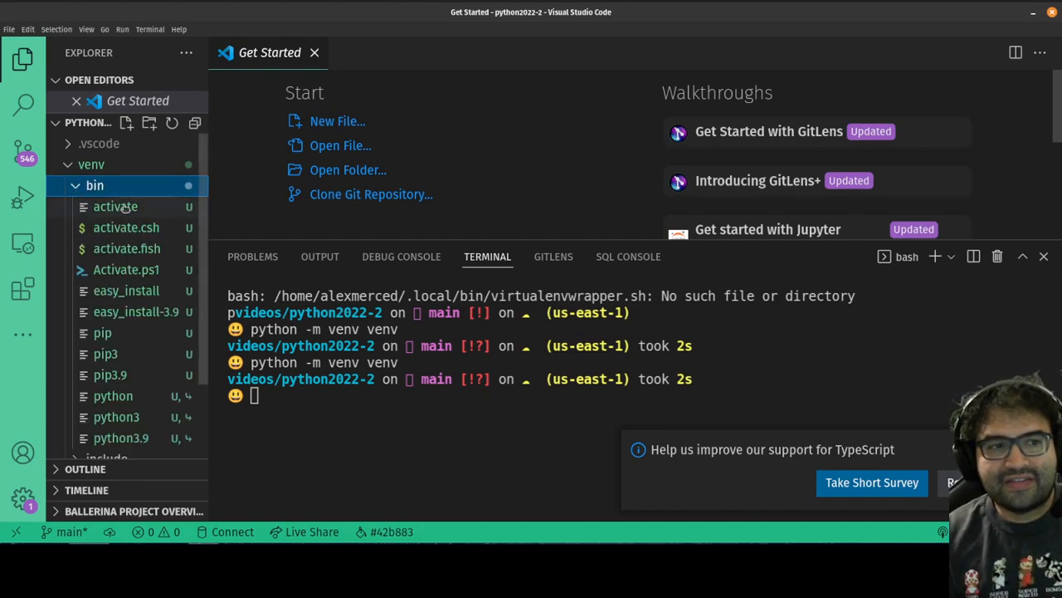
mouse_move(115, 206)
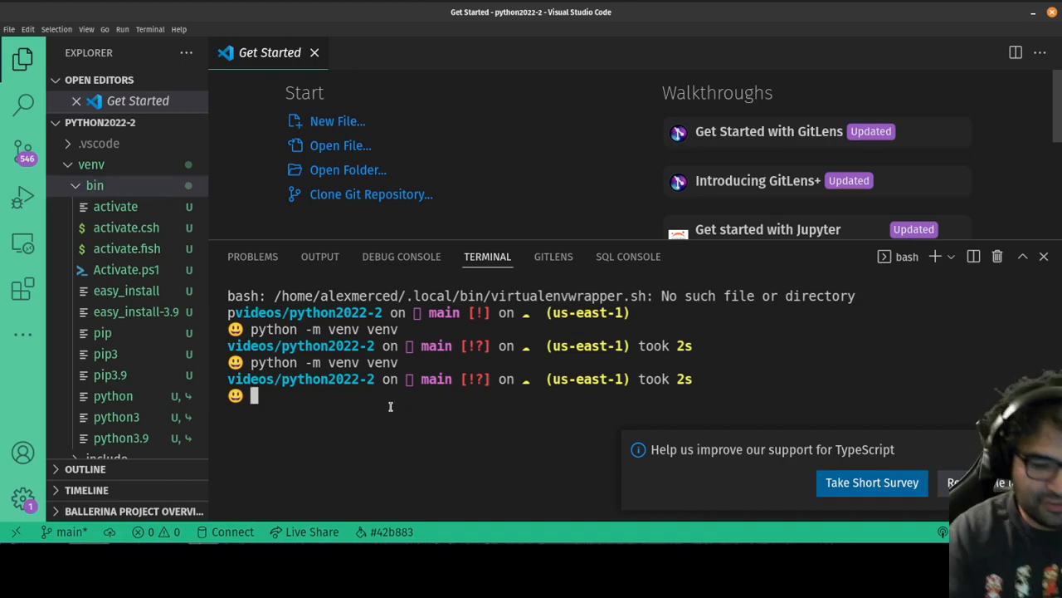
Run 'source ./venv/bin/activate' so the terminal prompt shows (venv)
type("sou")
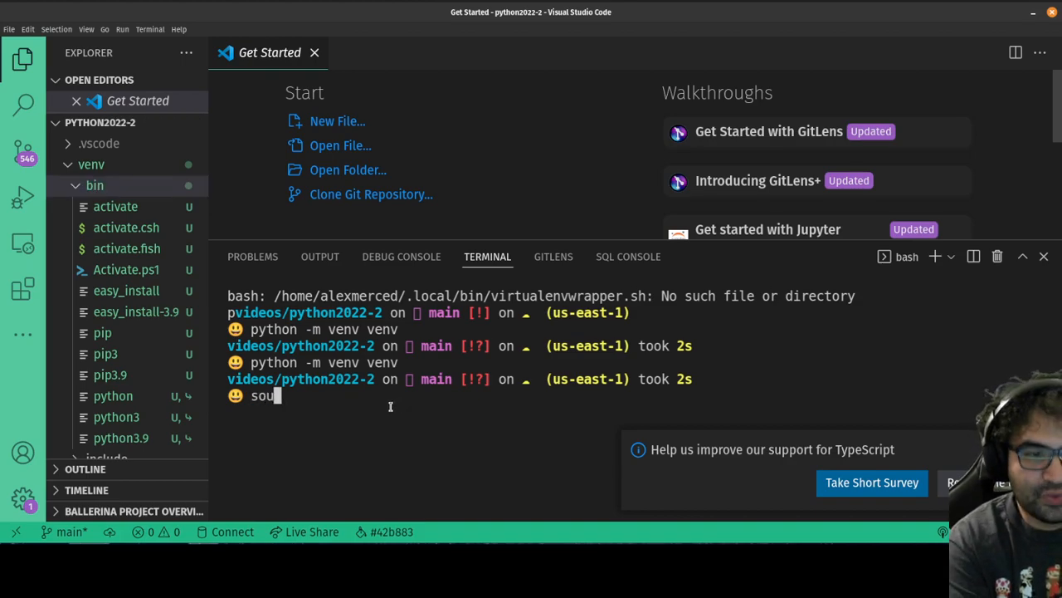
type("rce")
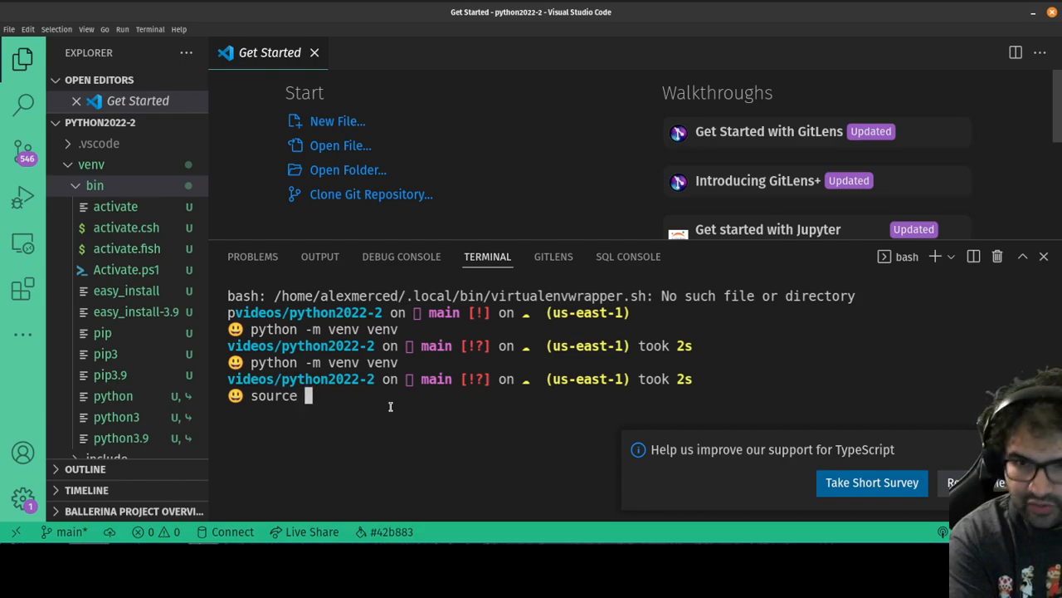
type("./")
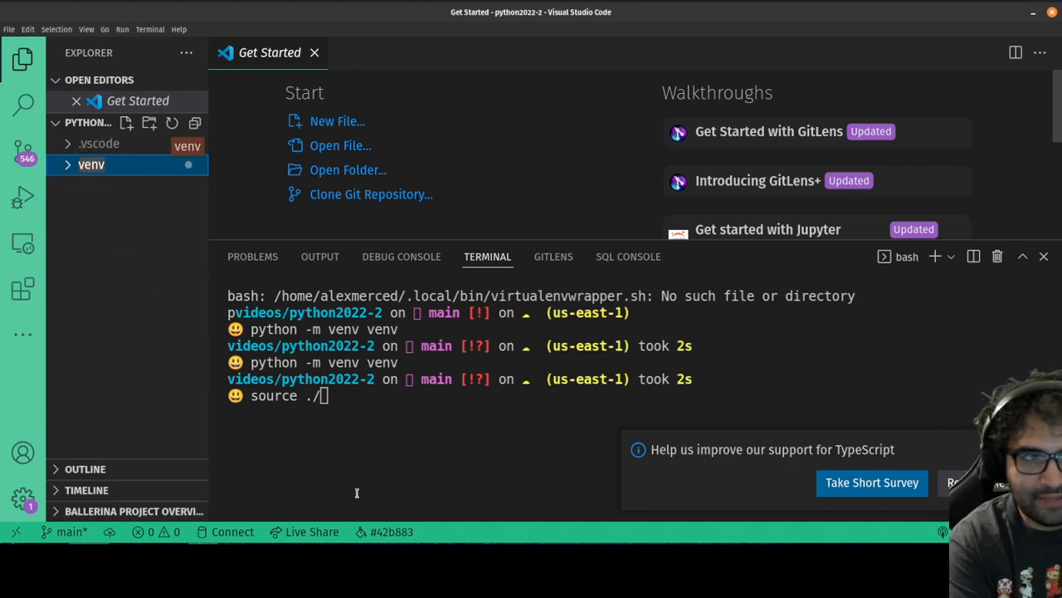
type("venv/")
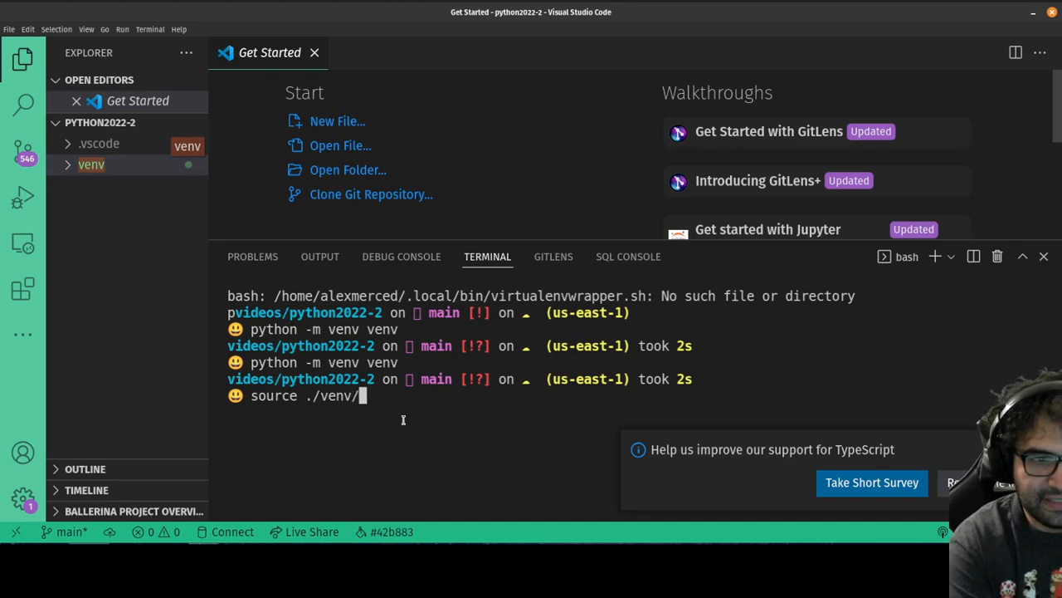
type("bin")
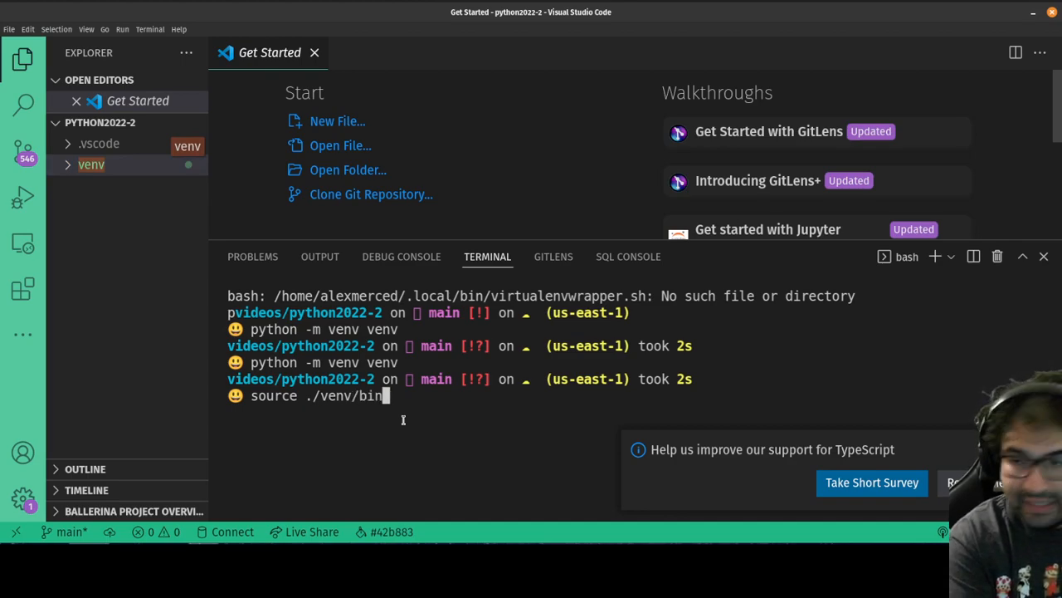
type("/activate")
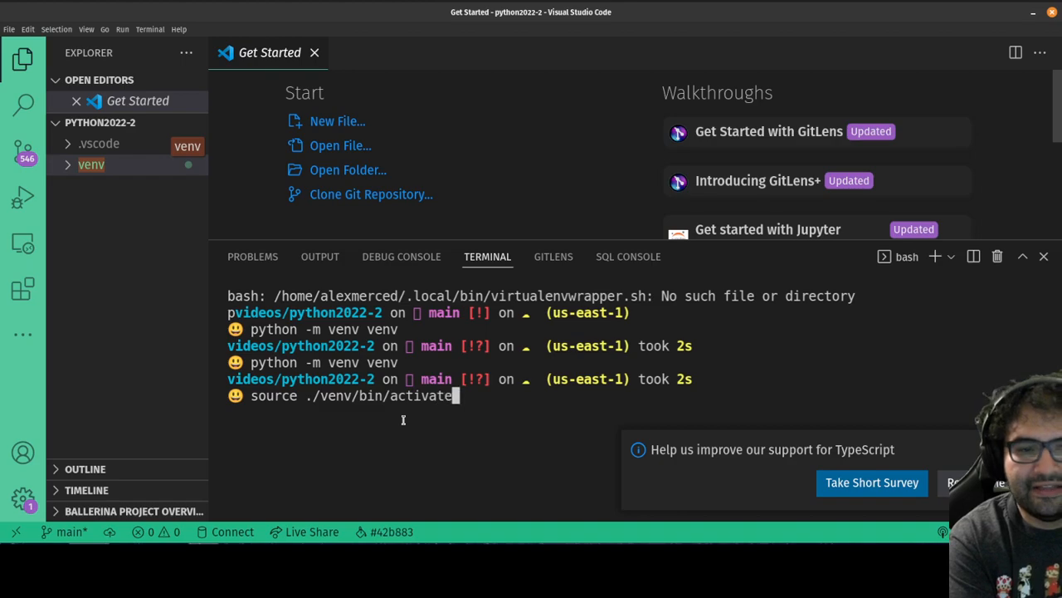
key("Return")
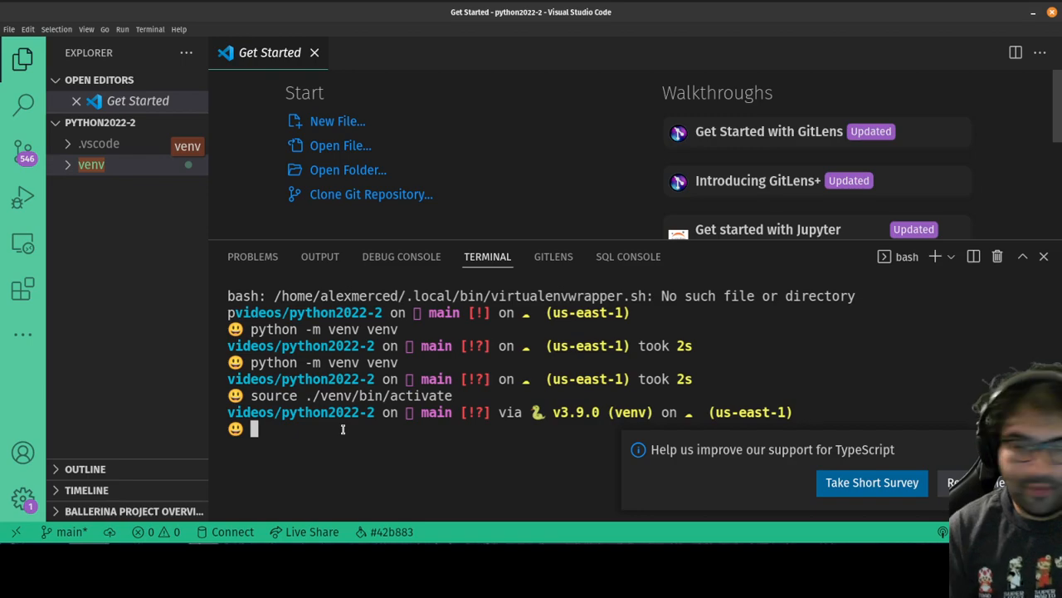
Install Flask into the venv with pip install, correcting the mistyped package name
type("pip")
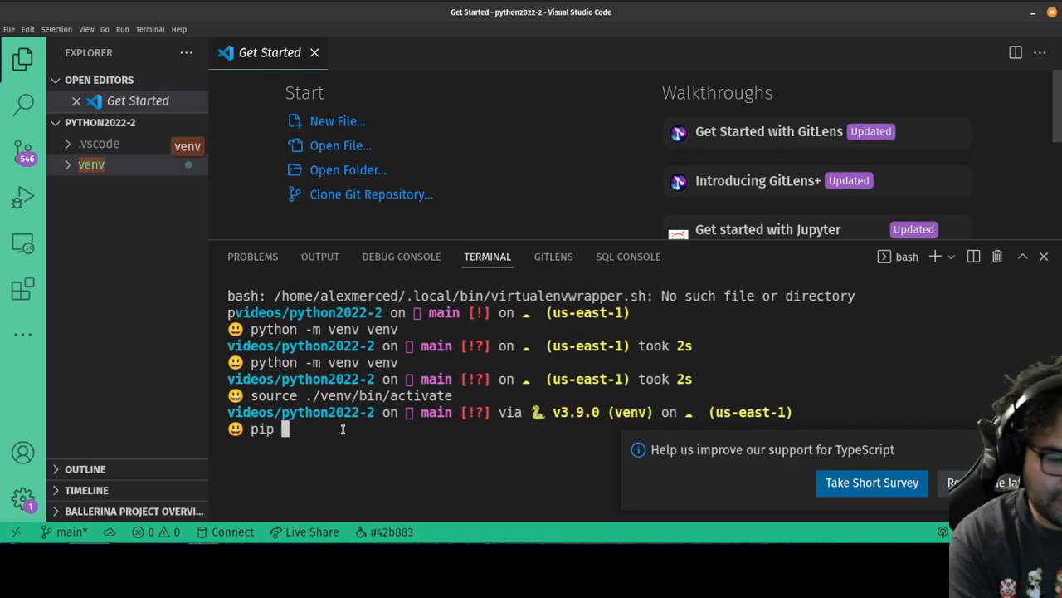
type("inst")
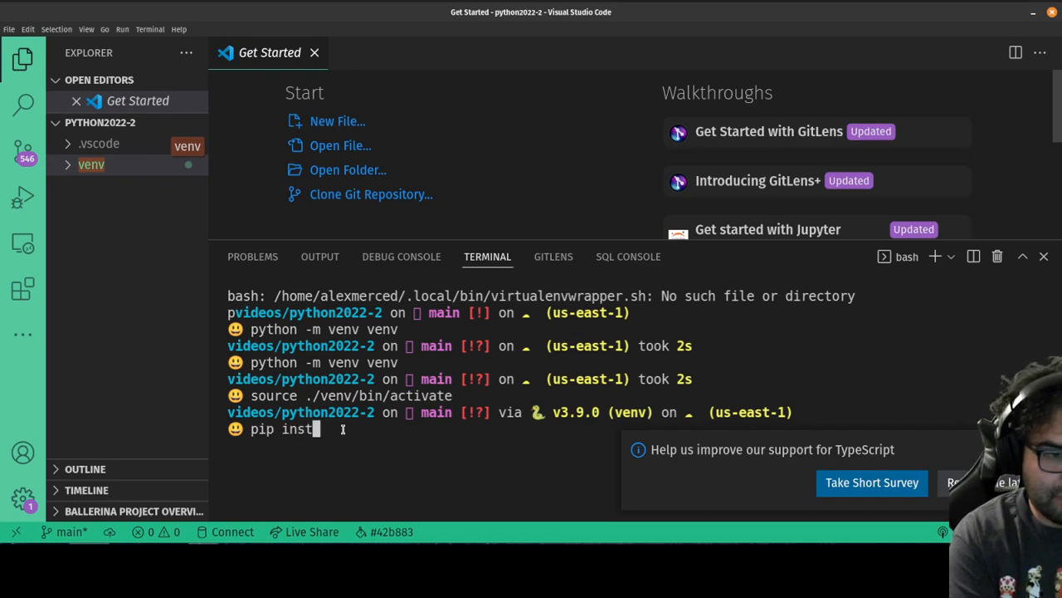
type("all fal")
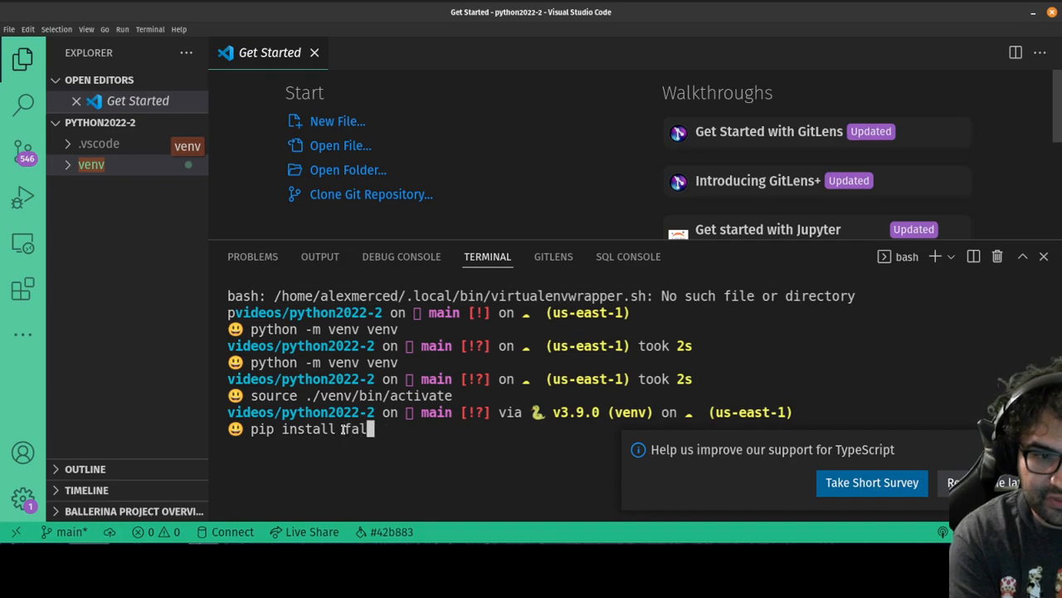
key("BackSpace")
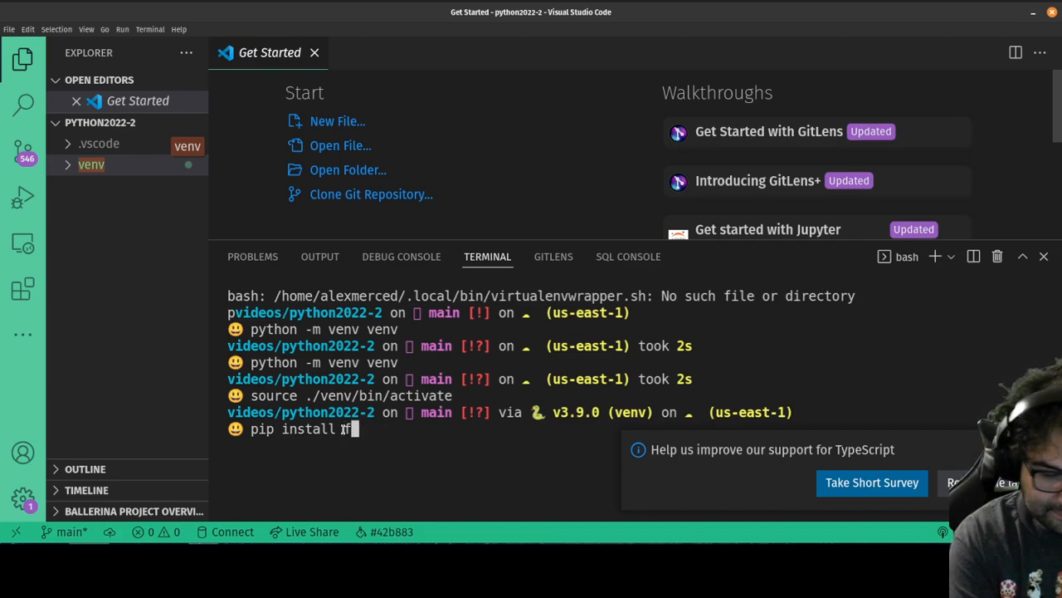
key("Return")
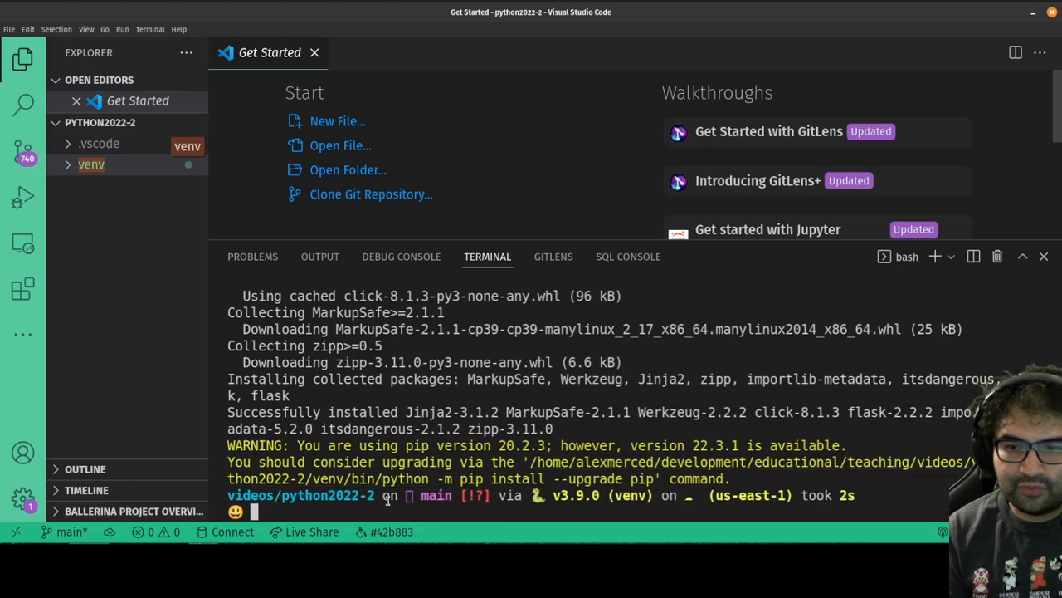
Run 'pip list' and scroll to confirm Flask 2.2.2 and its dependencies
type("p")
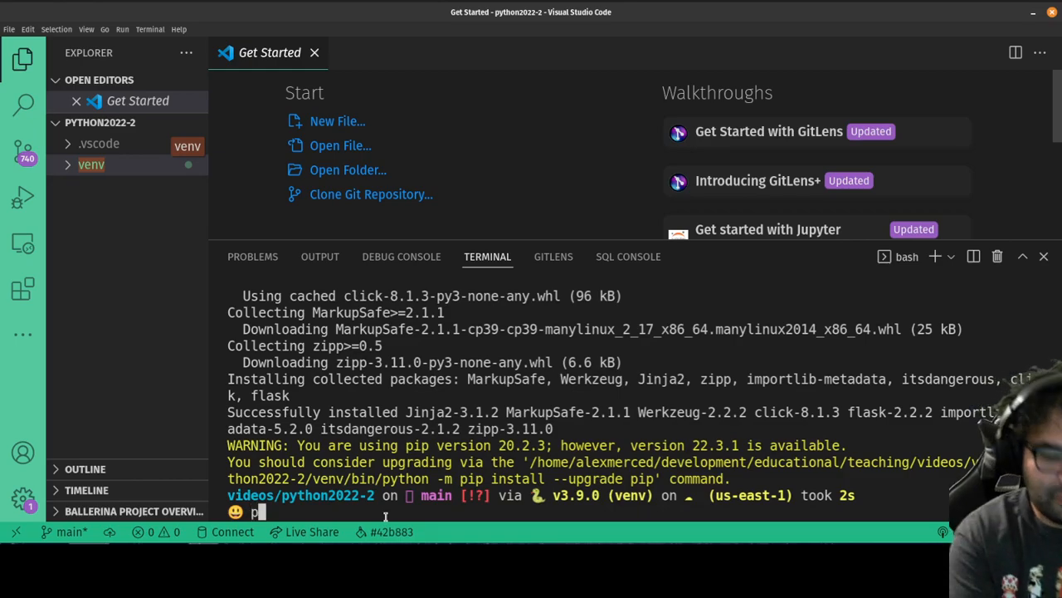
type("ip list")
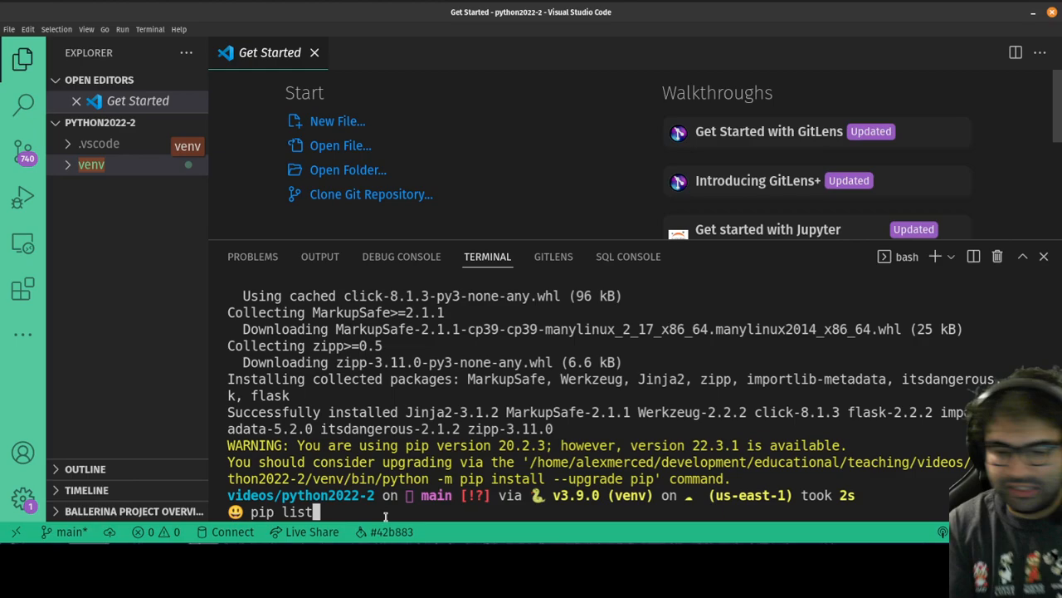
key("Return")
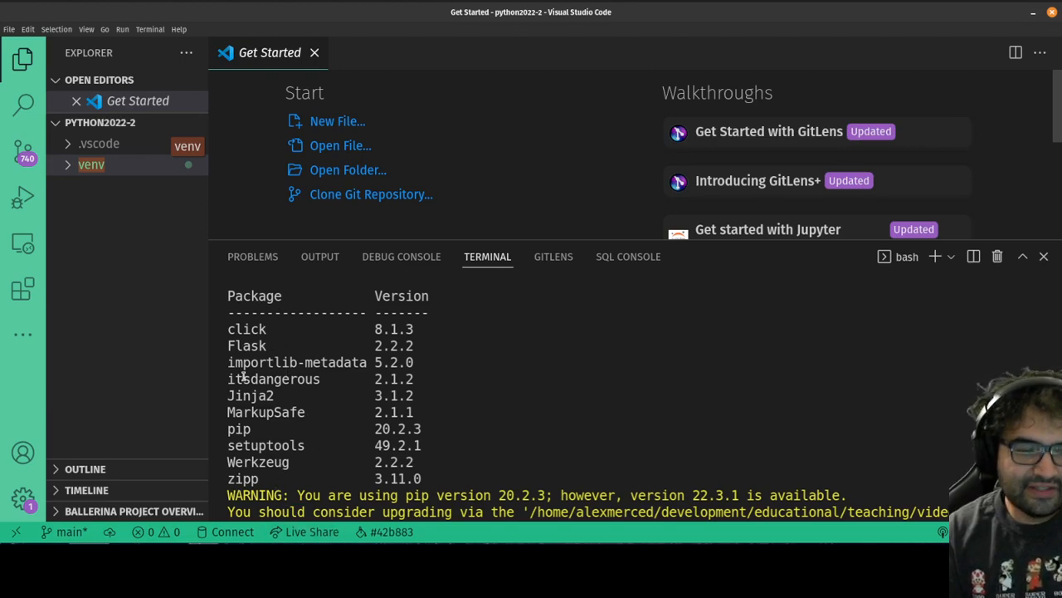
scroll("down", 3)
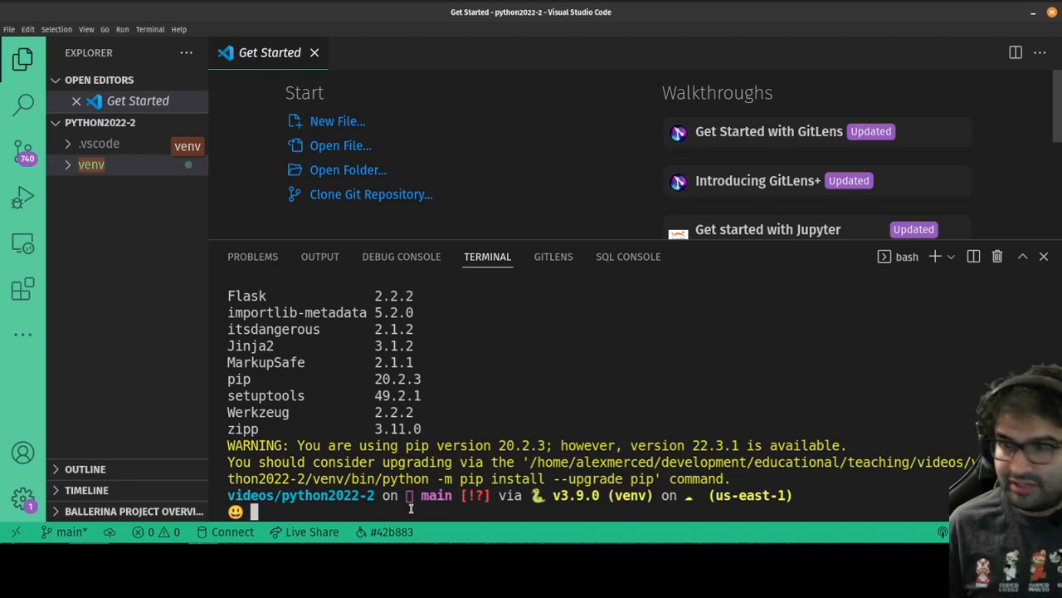
Run 'pip freeze' to print venv packages as pinned lines, including Flask==2.2.2
type("p")
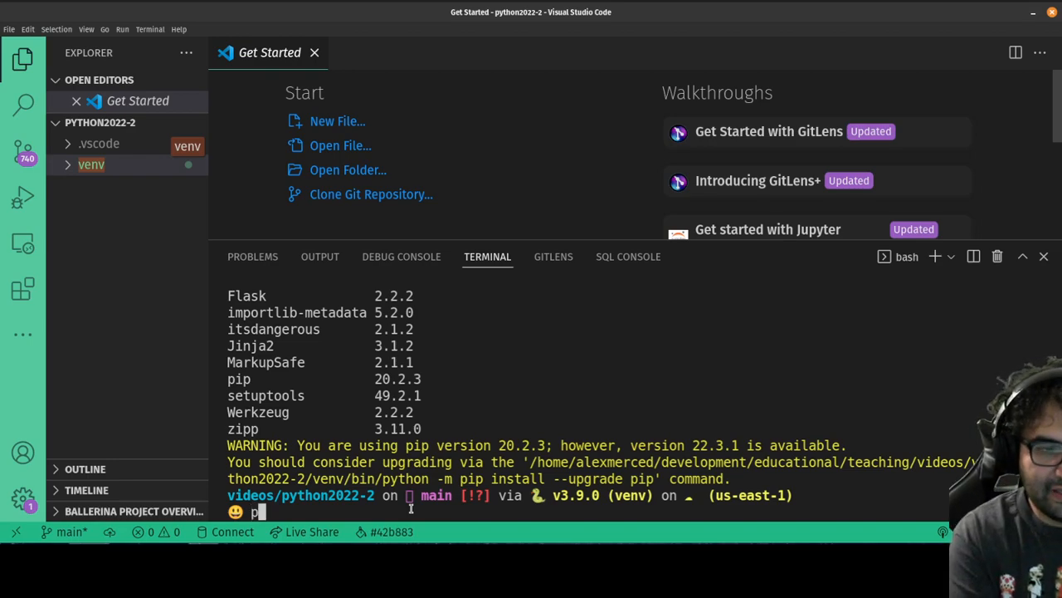
type("ip fee")
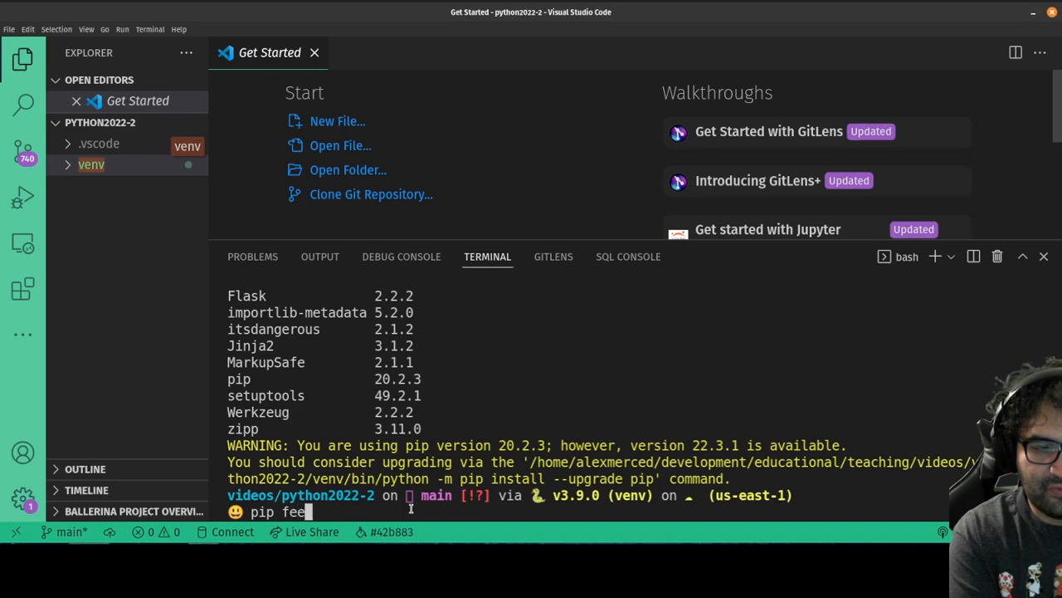
type("eze")
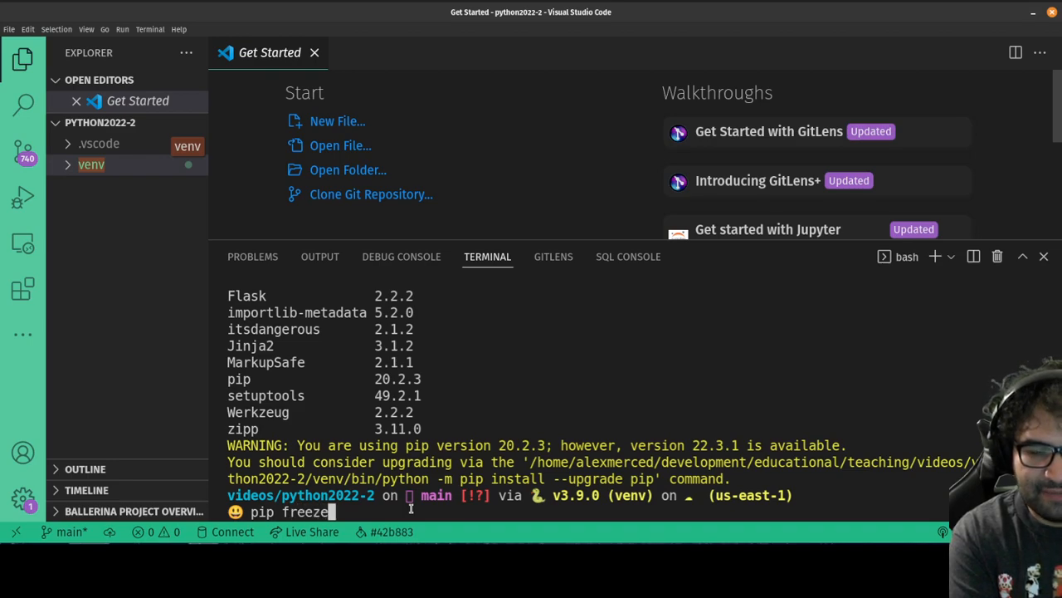
key("Return")
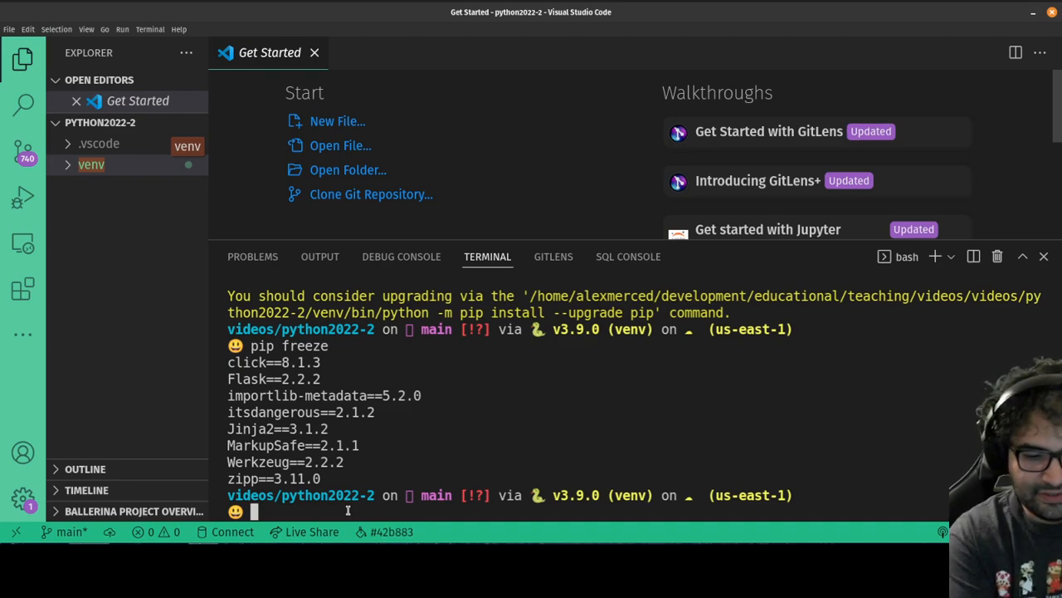
Redirect 'pip freeze' output into a new requirements.txt file in python2022-2
type("pip freeze")
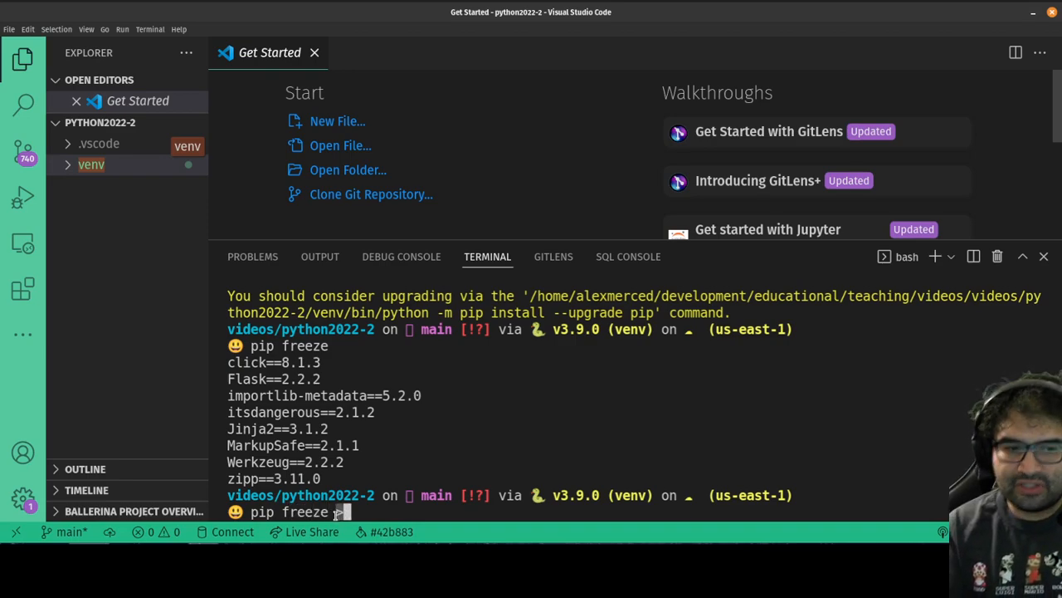
type(">")
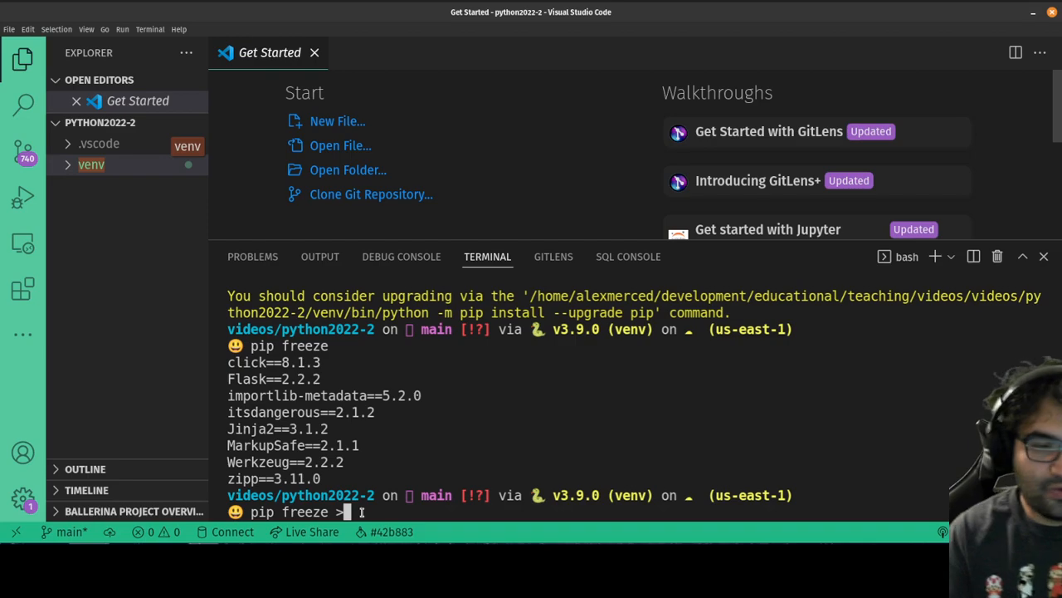
type("requirements.txt")
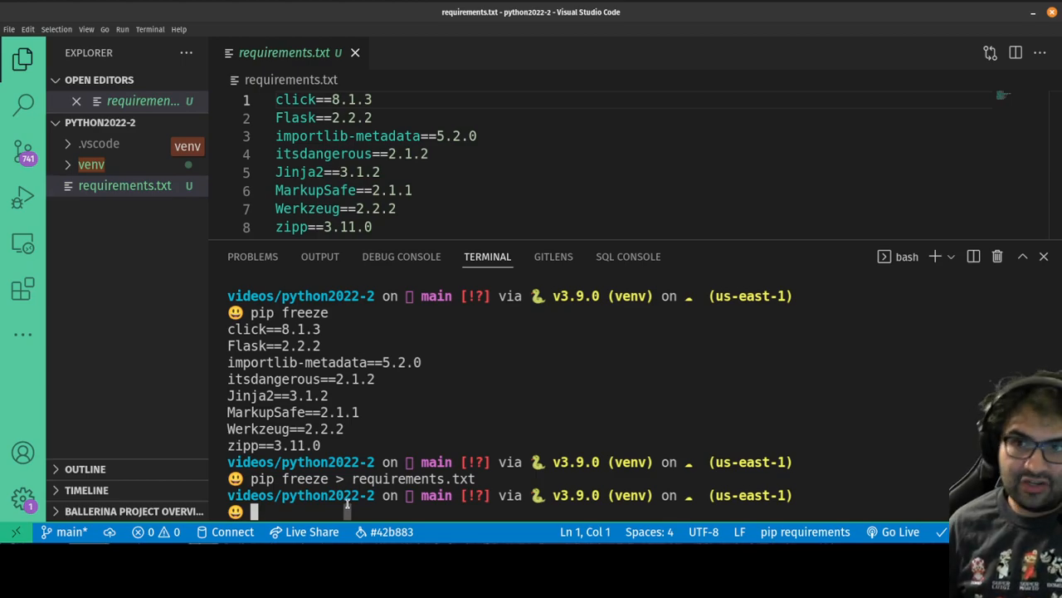
Run 'pip install -r requirements.txt', then 'pip list' to confirm the packages
type("p")
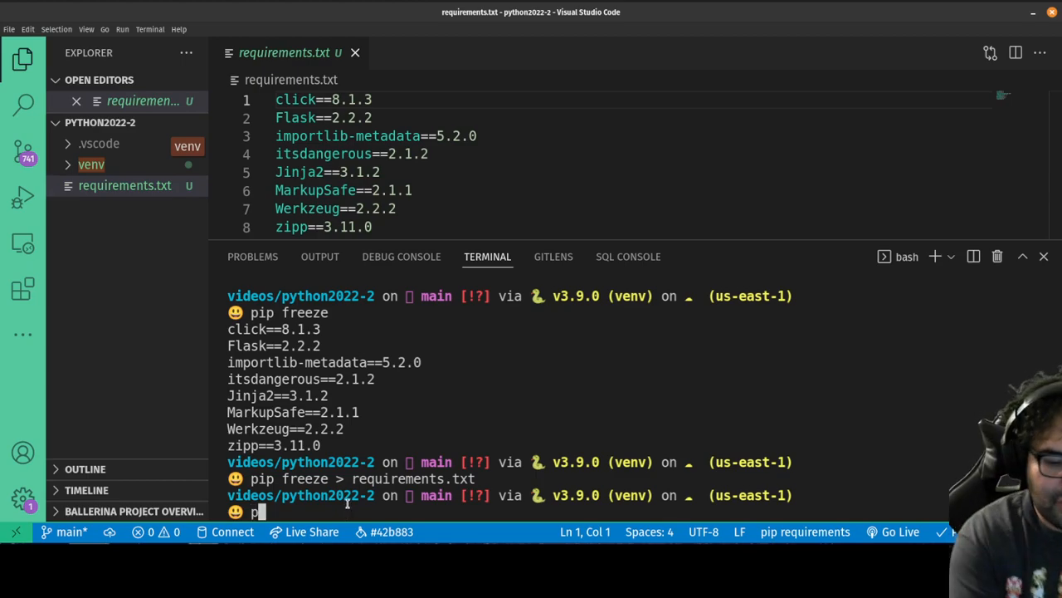
type("ip install -")
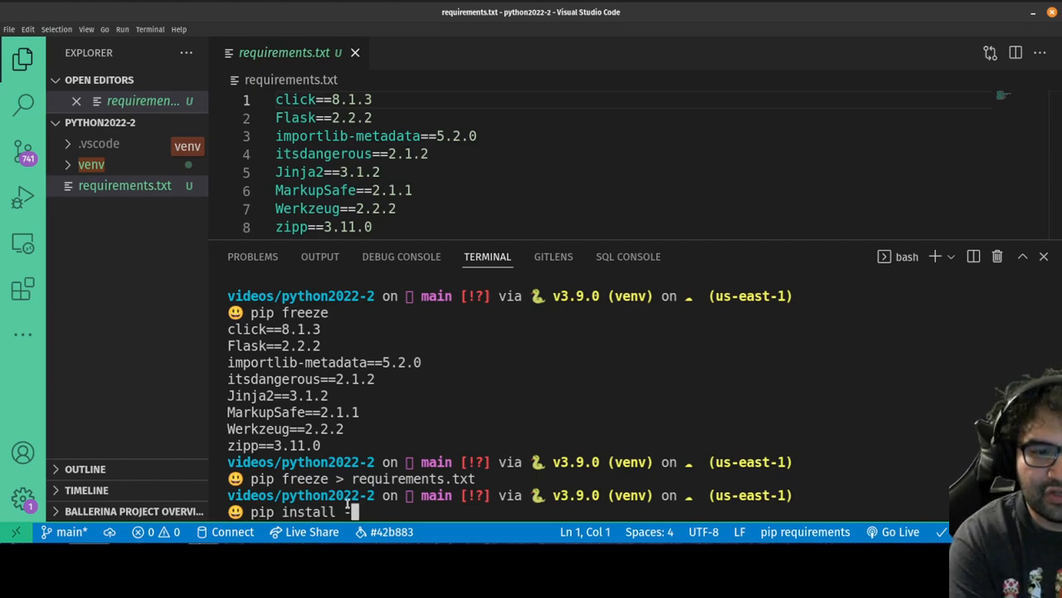
type("-r requirements.t")
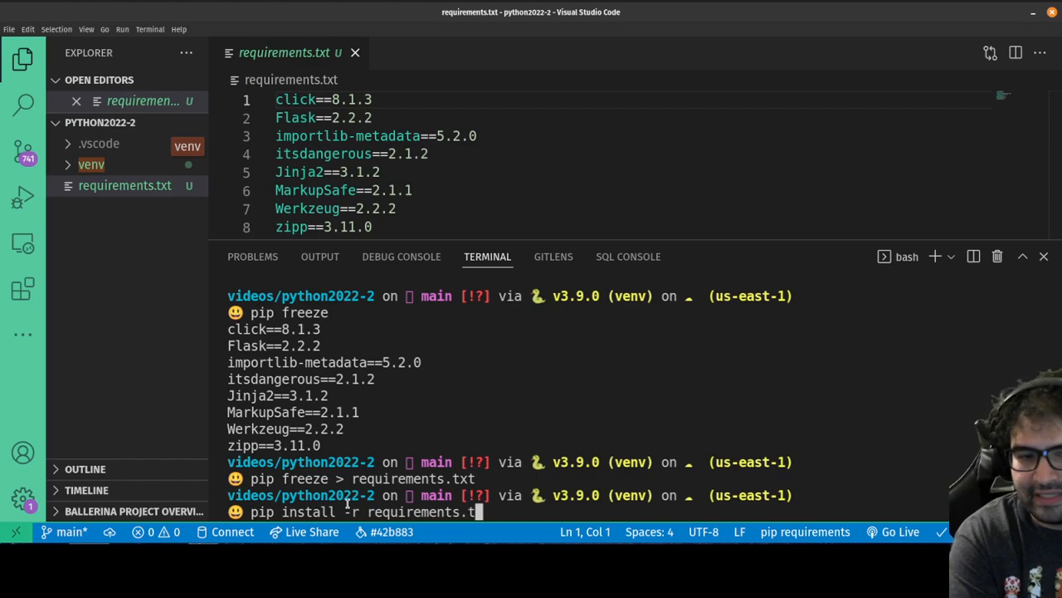
key("Return")
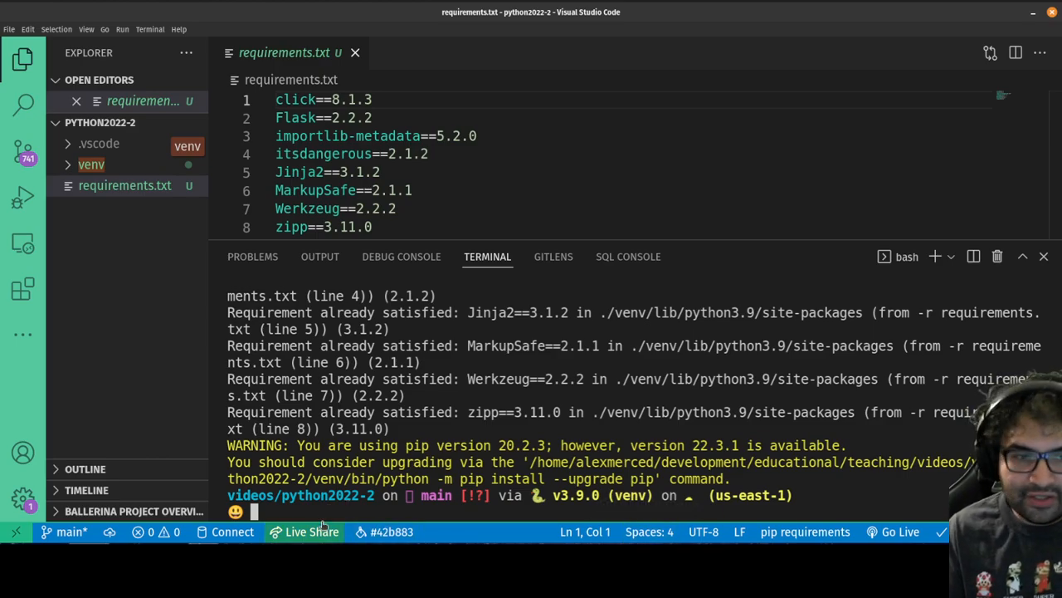
type("pip list")
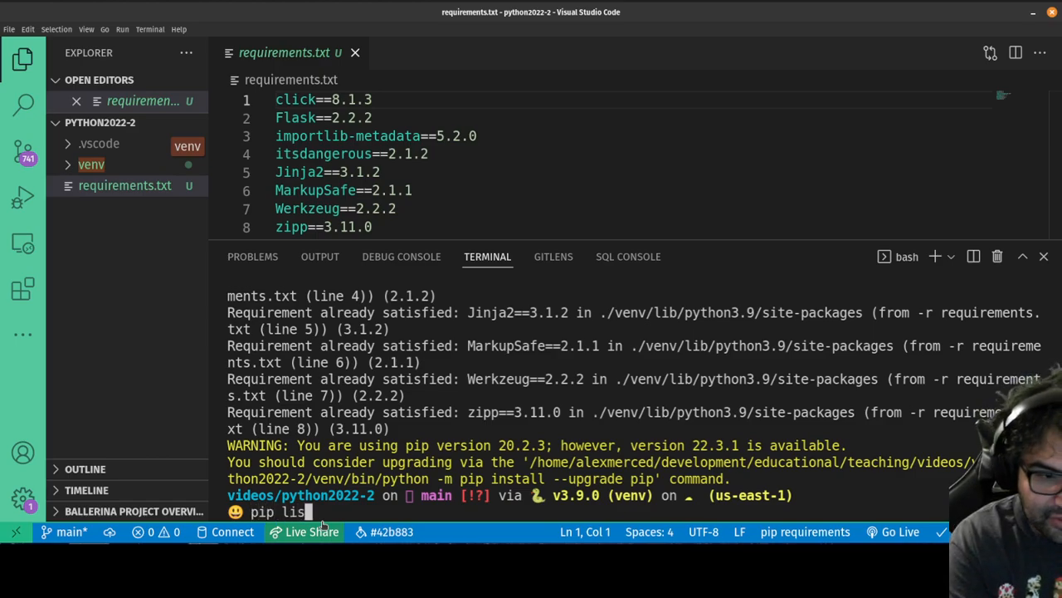
key("Return")
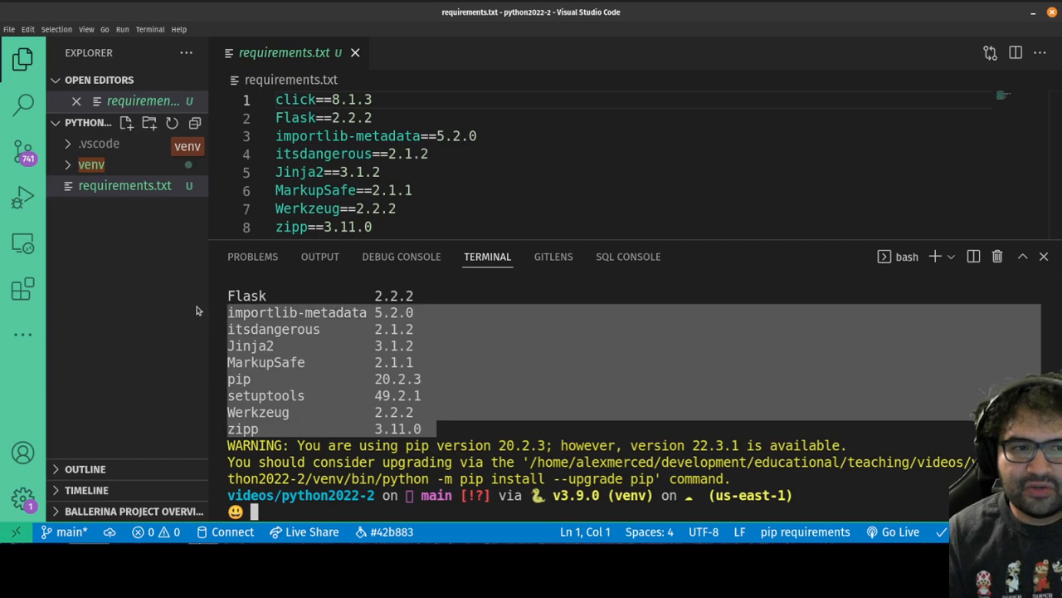
Create server.py in the Explorer and write 'import flask' on line 1
left_click(126, 123)
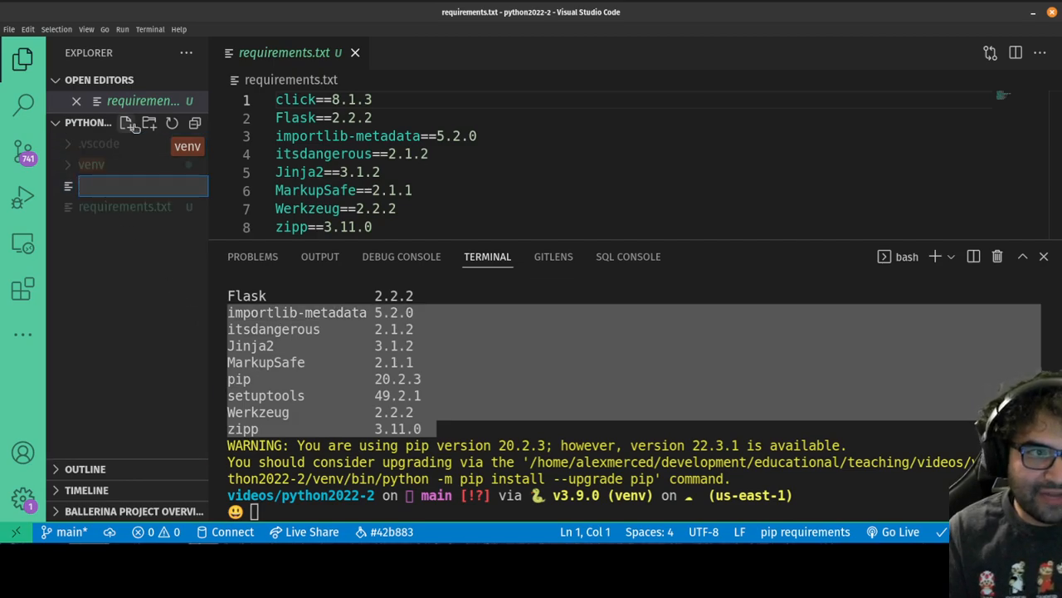
type("server")
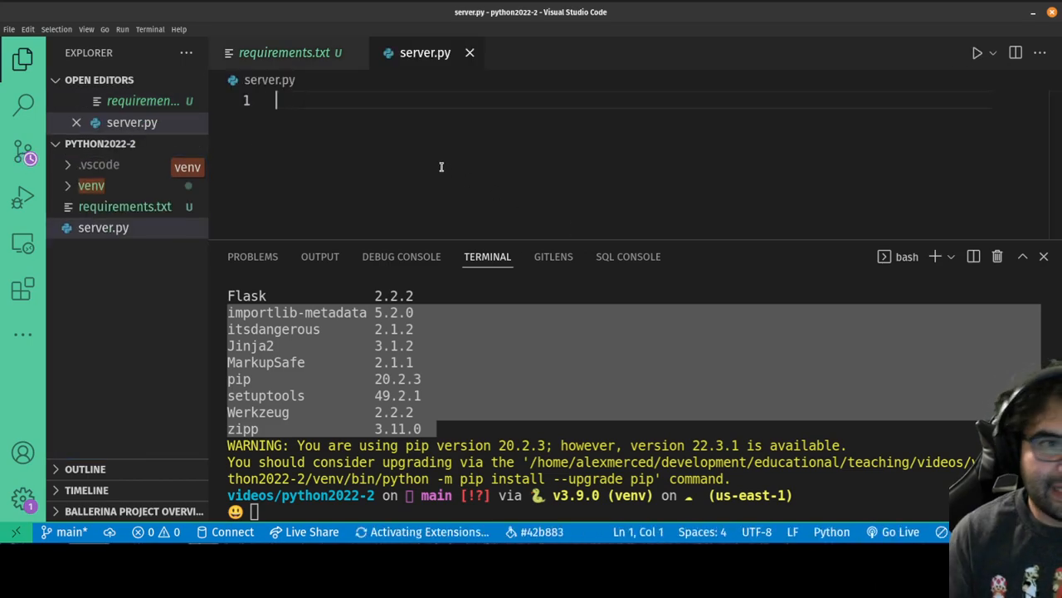
type("im")
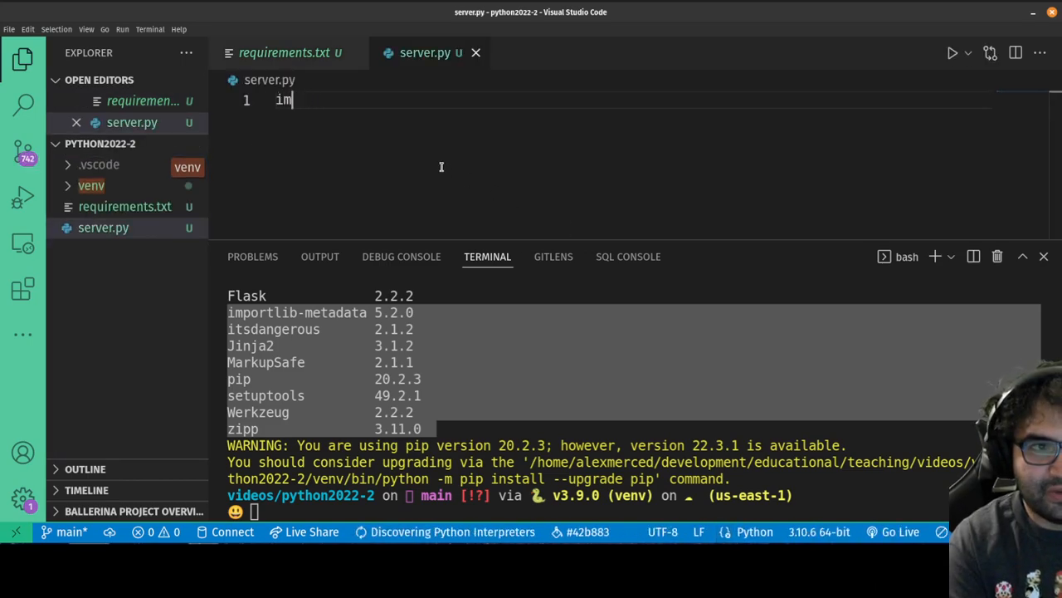
type("port fl")
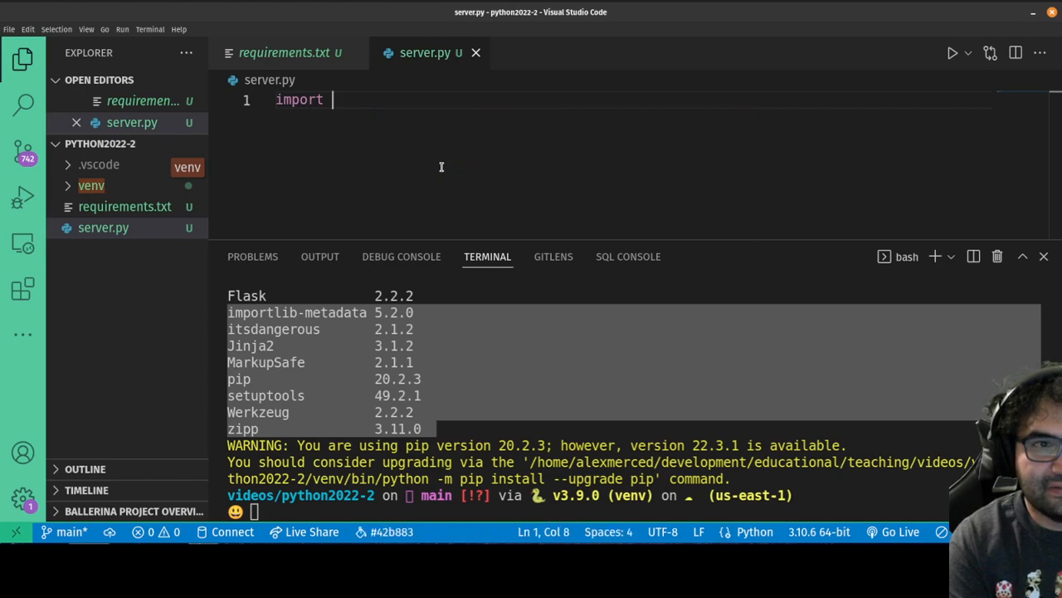
type("fl")
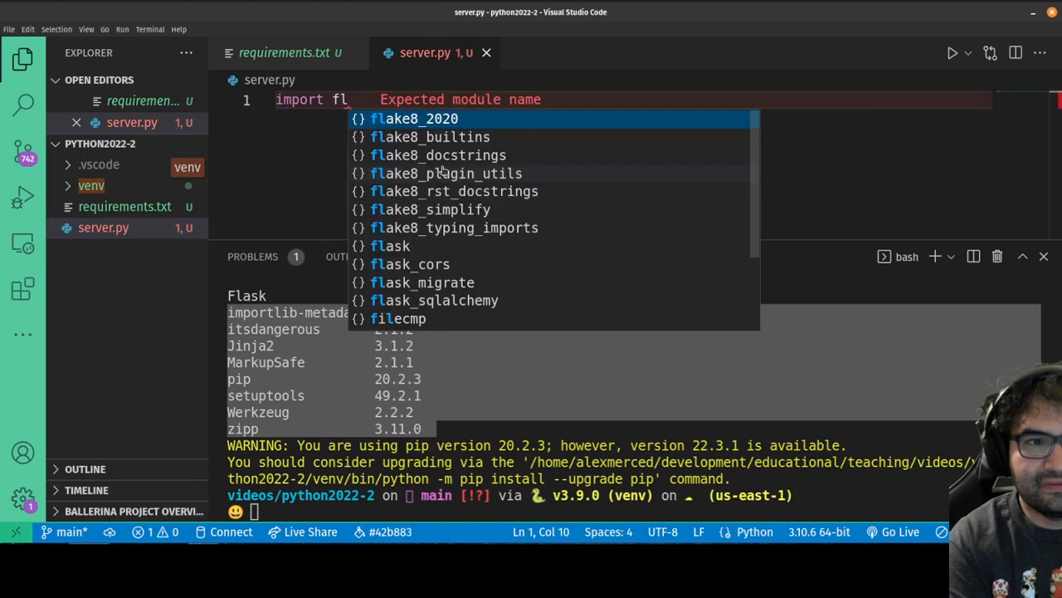
type("ask")
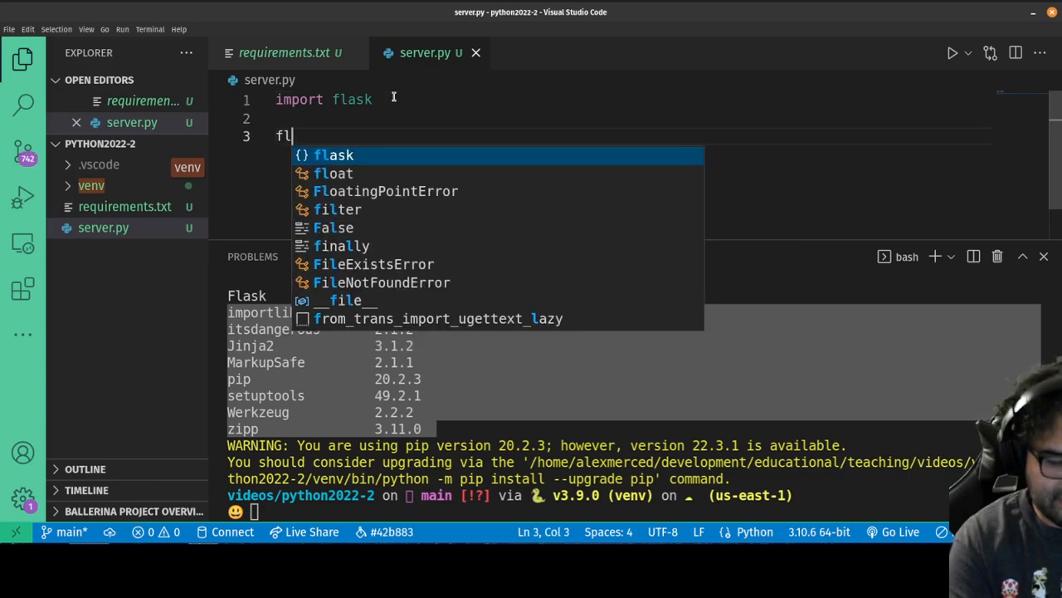
Type 'flask.' on line 3 and scroll the IntelliSense list of module members
type("ask.")
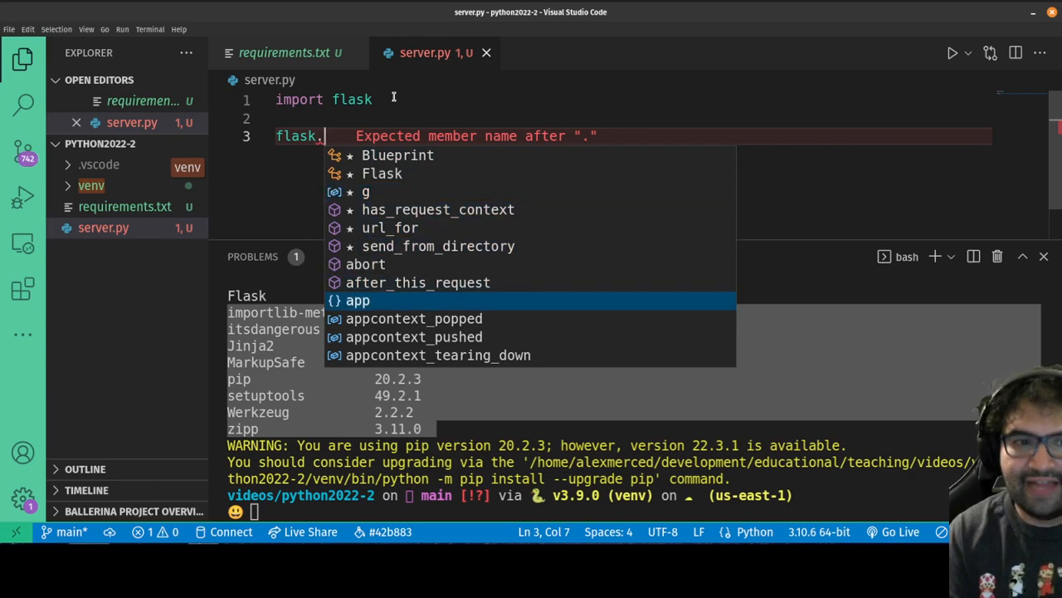
scroll("down", 3)
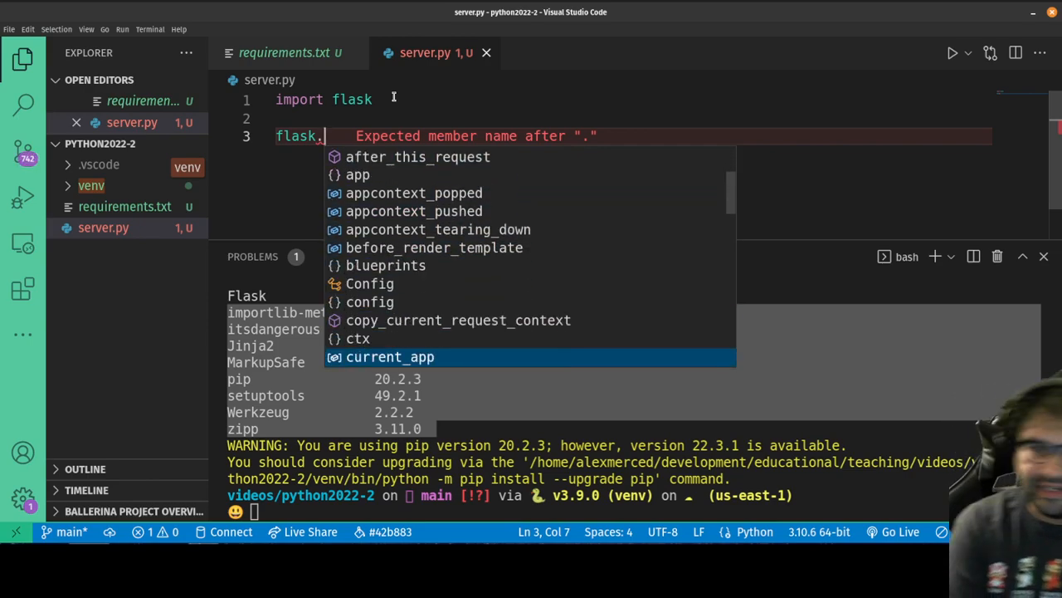
scroll("down", 3)
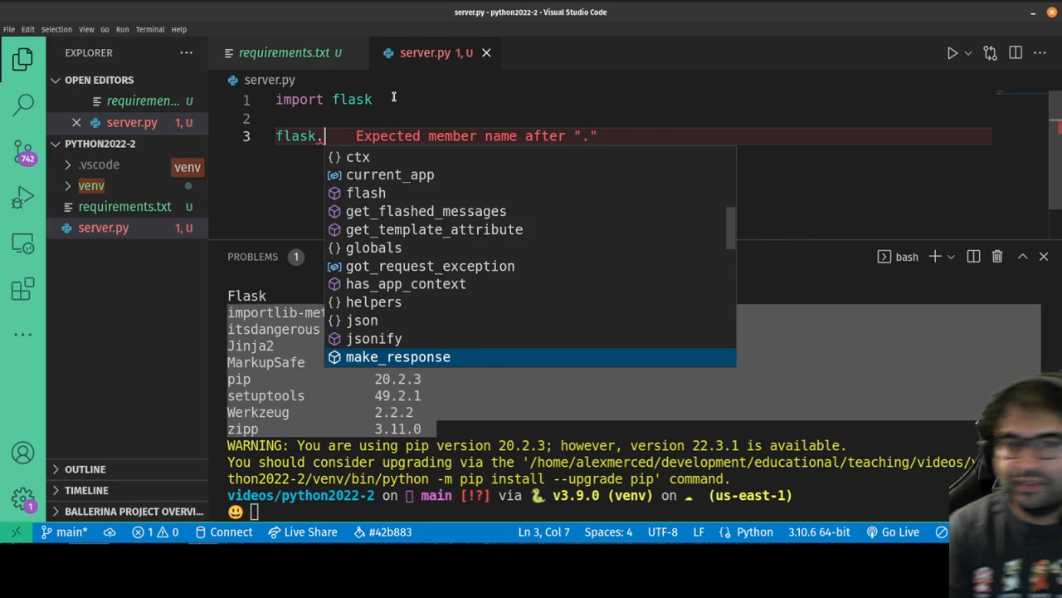
scroll("down", 3)
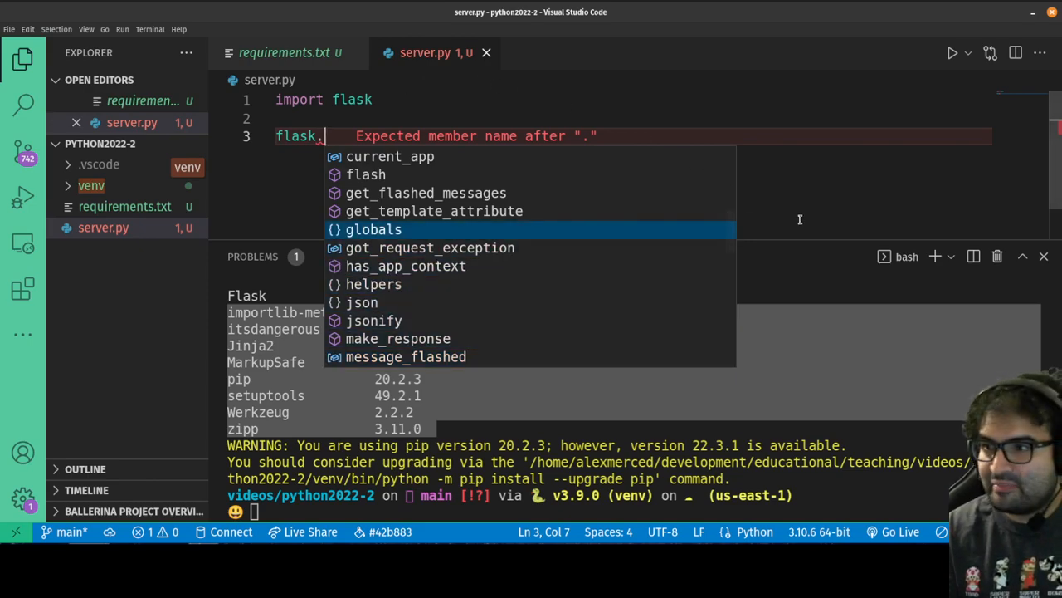
mouse_move(845, 283)
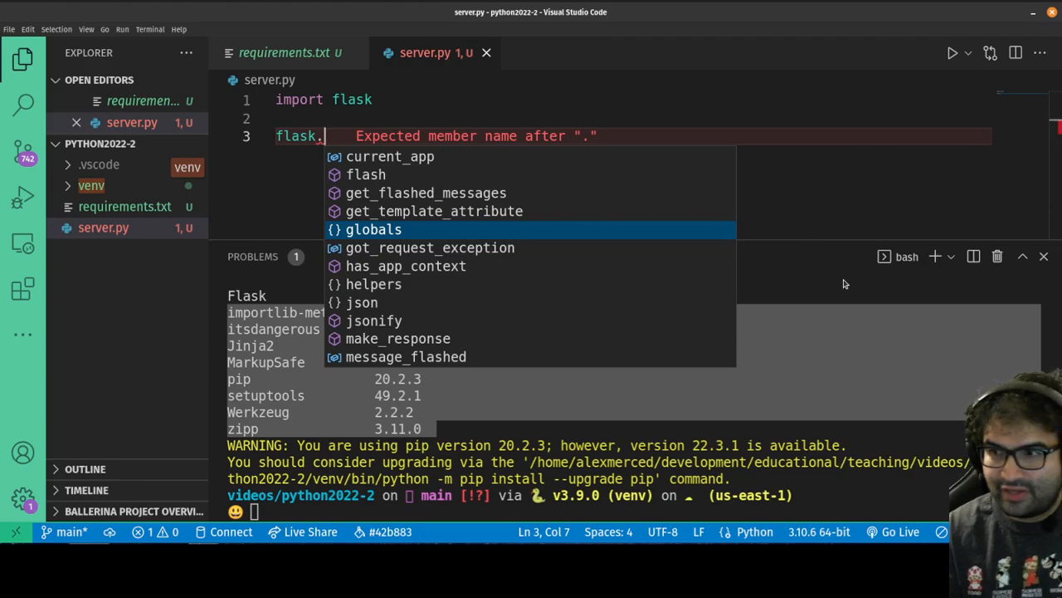
mouse_move(785, 175)
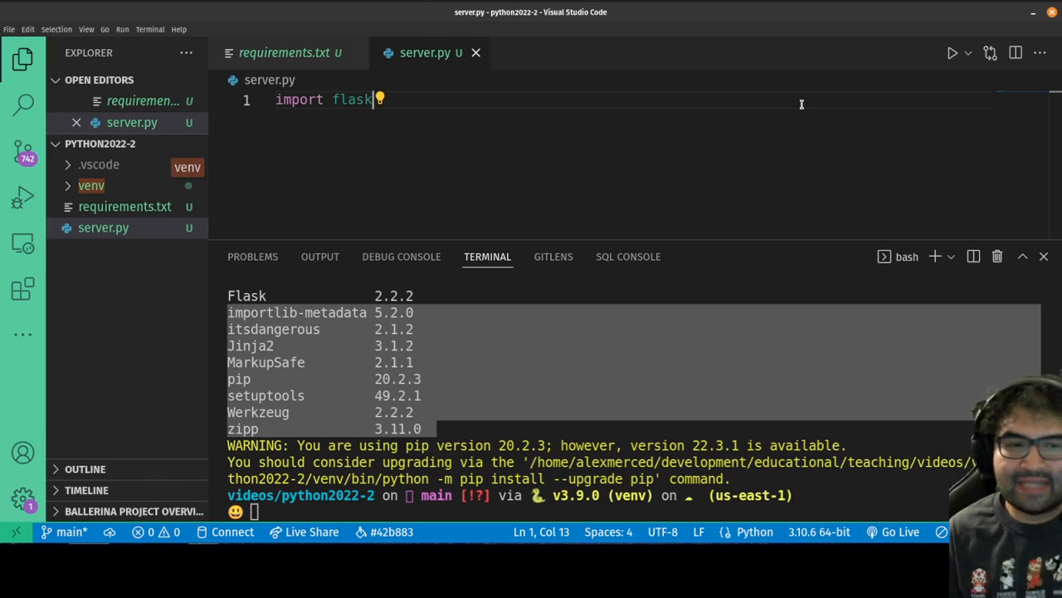
mouse_move(801, 104)
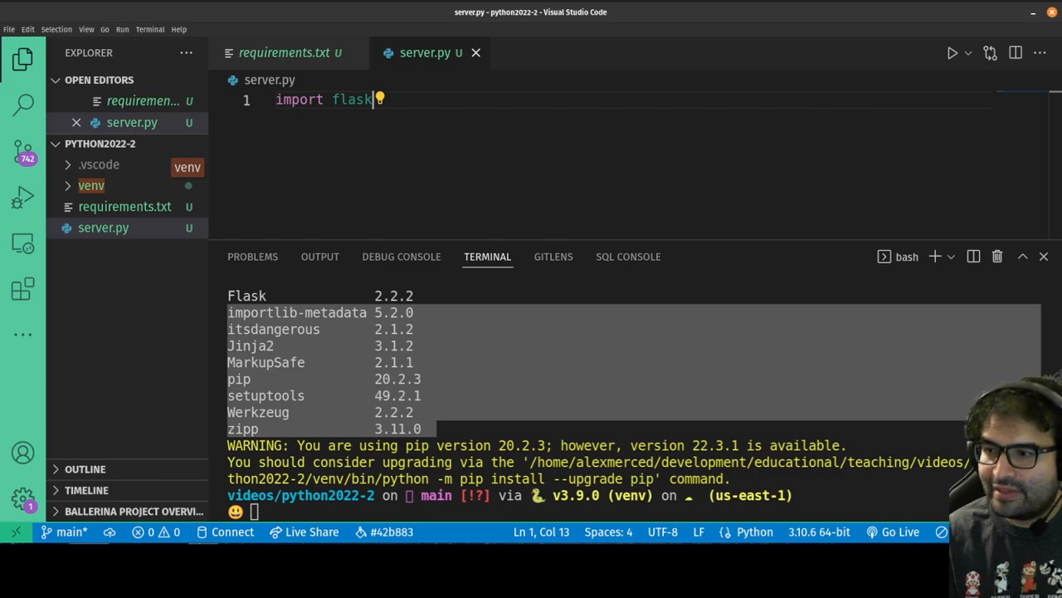